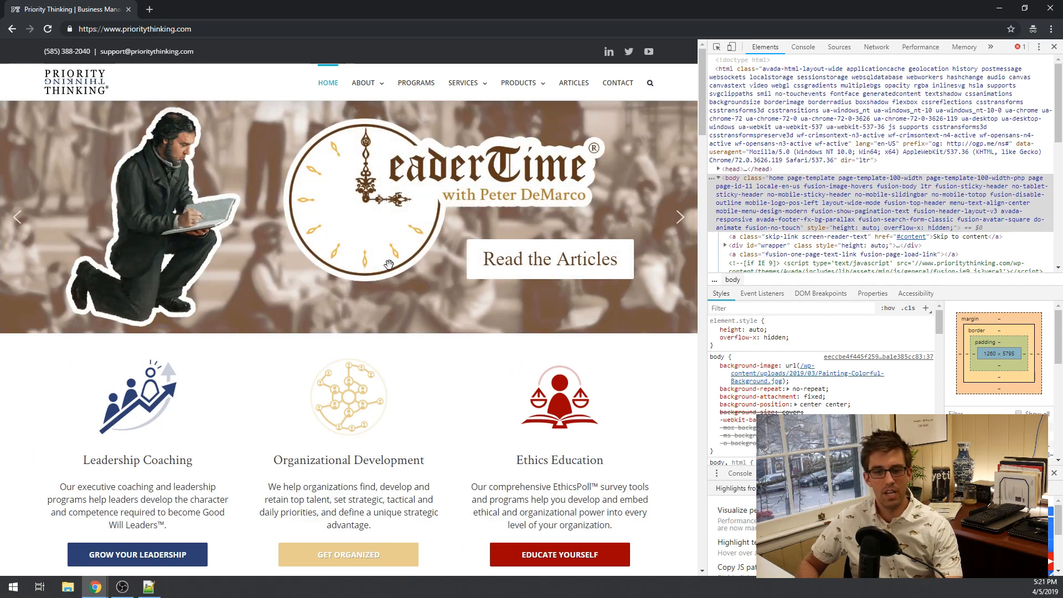
- Open the site's Contact page and review the 'I'm interested in' dropdown choices
click(616, 83)
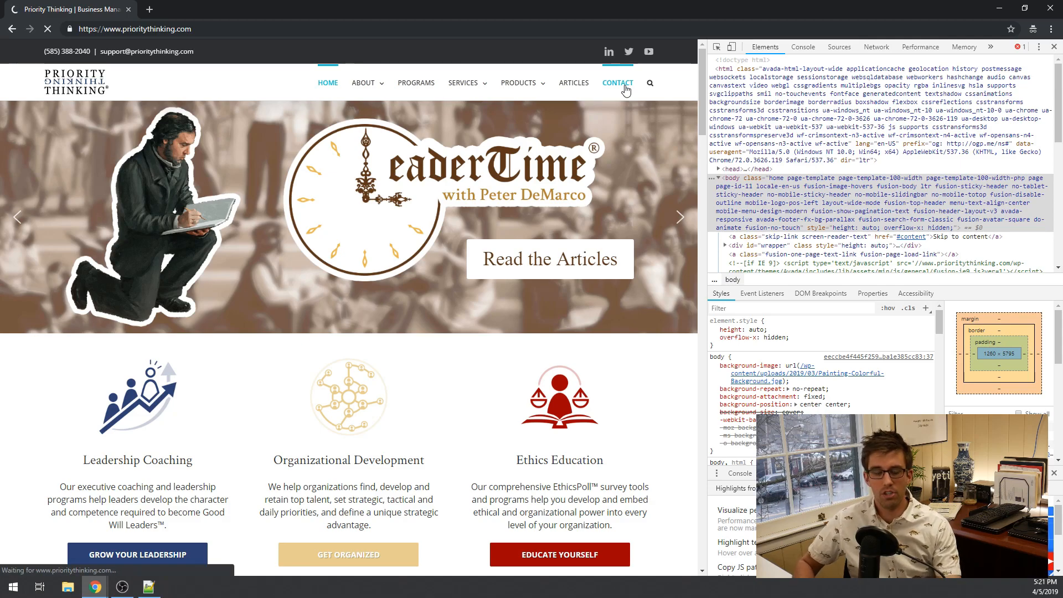
click(618, 82)
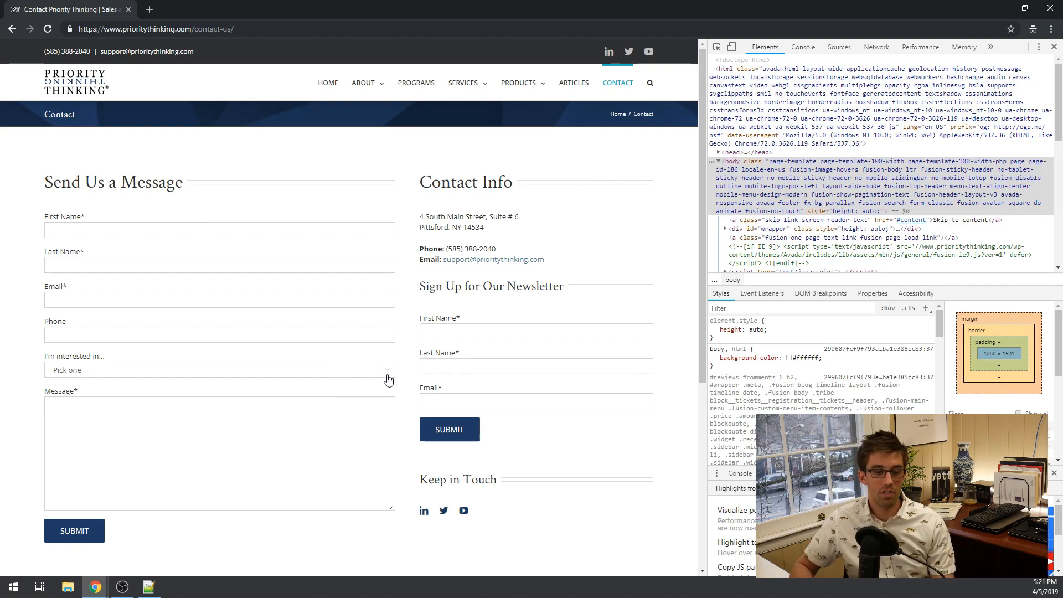
click(217, 369)
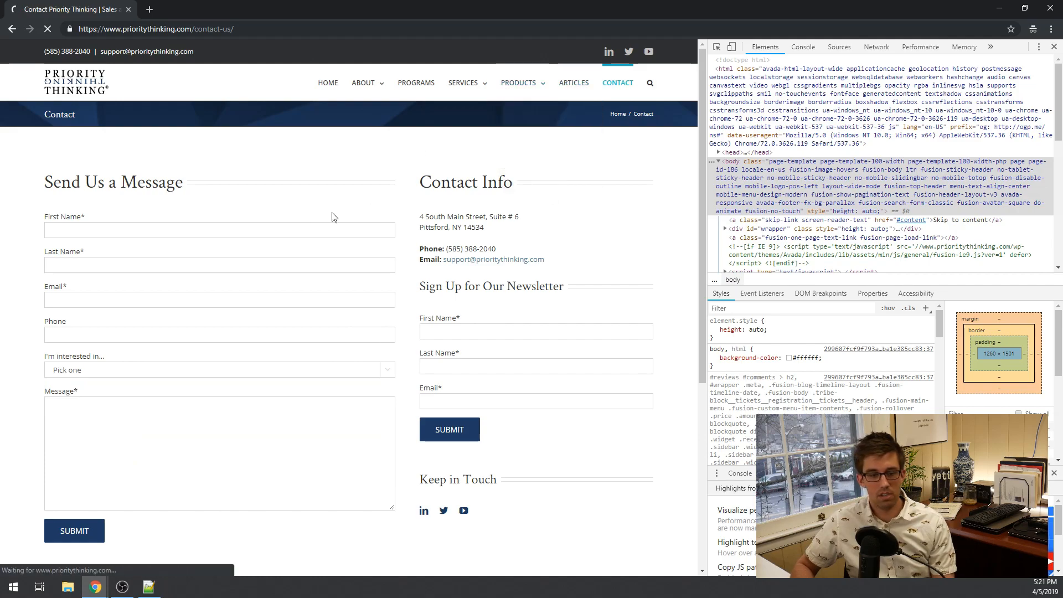
- From the Products page, open the contact form with Leadership assessments preselected
click(518, 83)
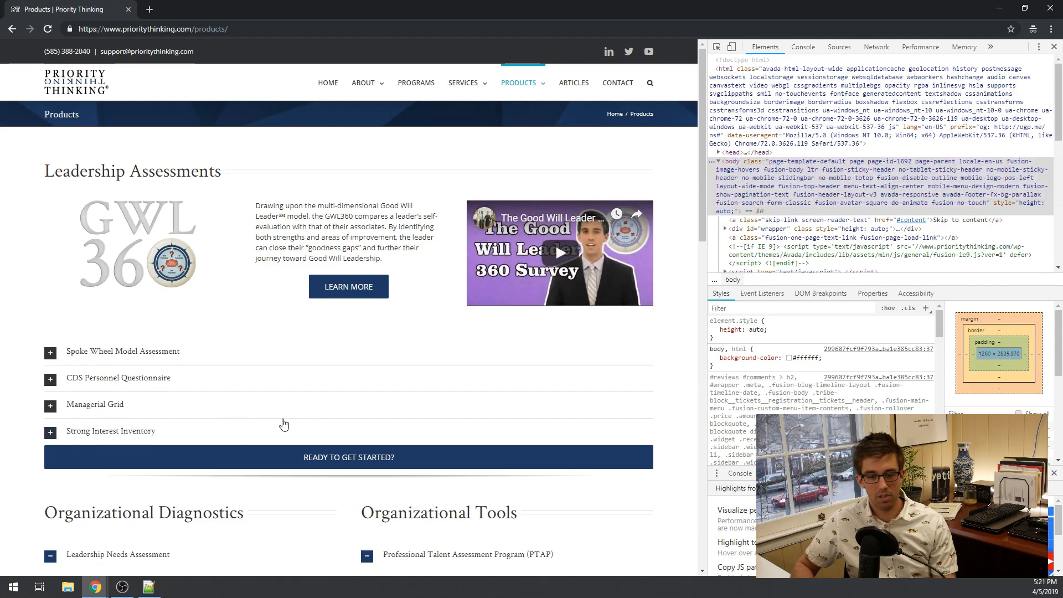
mouse_move(348, 456)
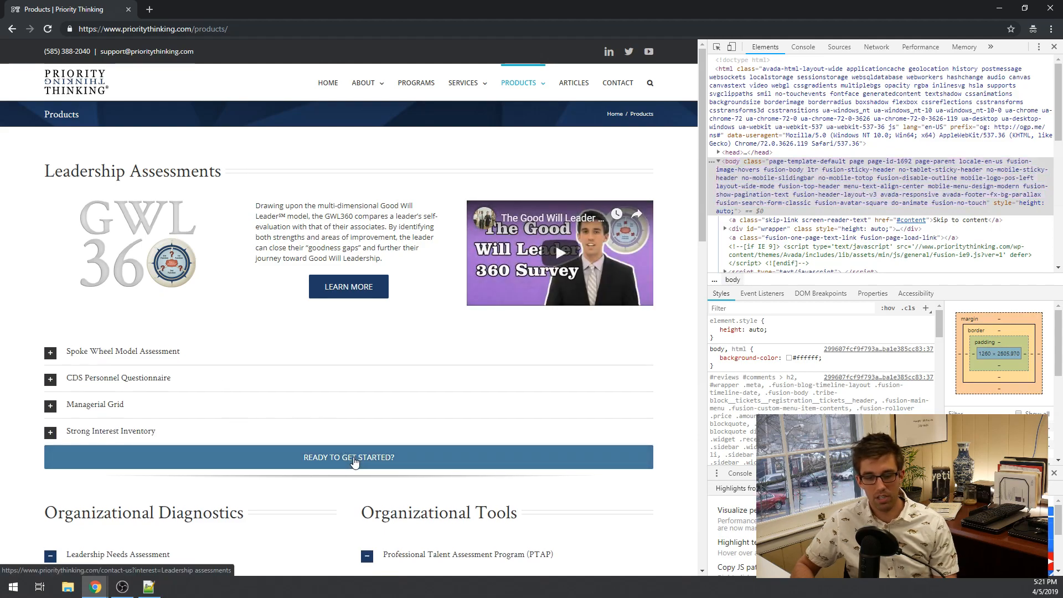
click(348, 456)
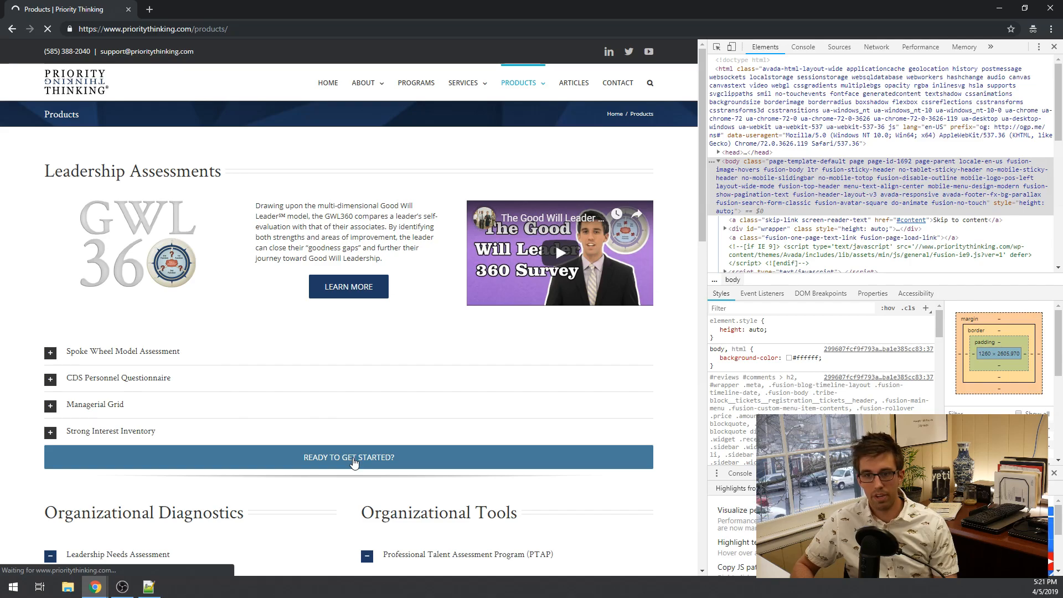
click(348, 456)
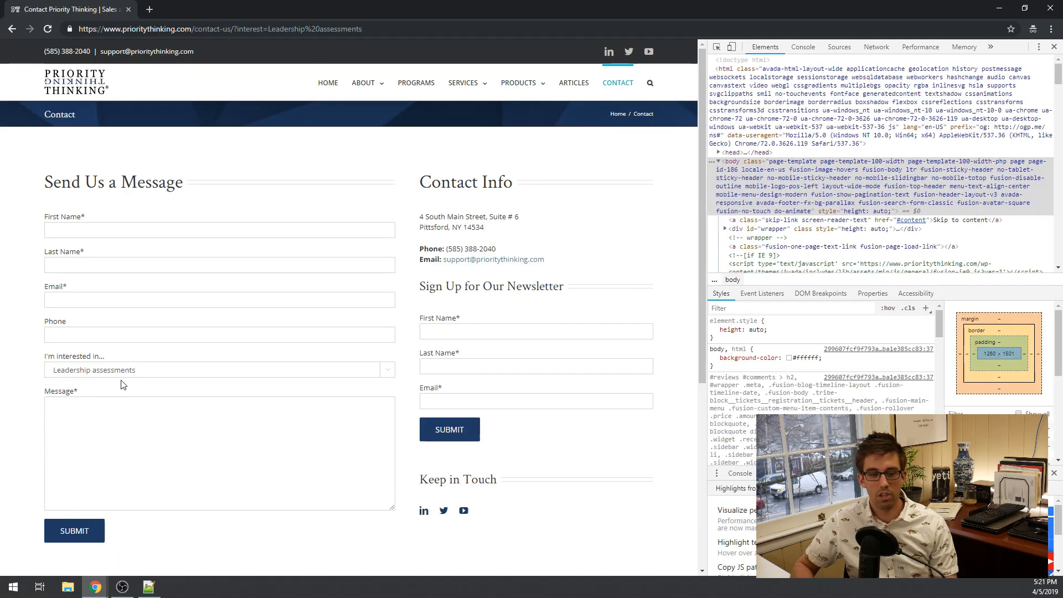
mouse_move(109, 386)
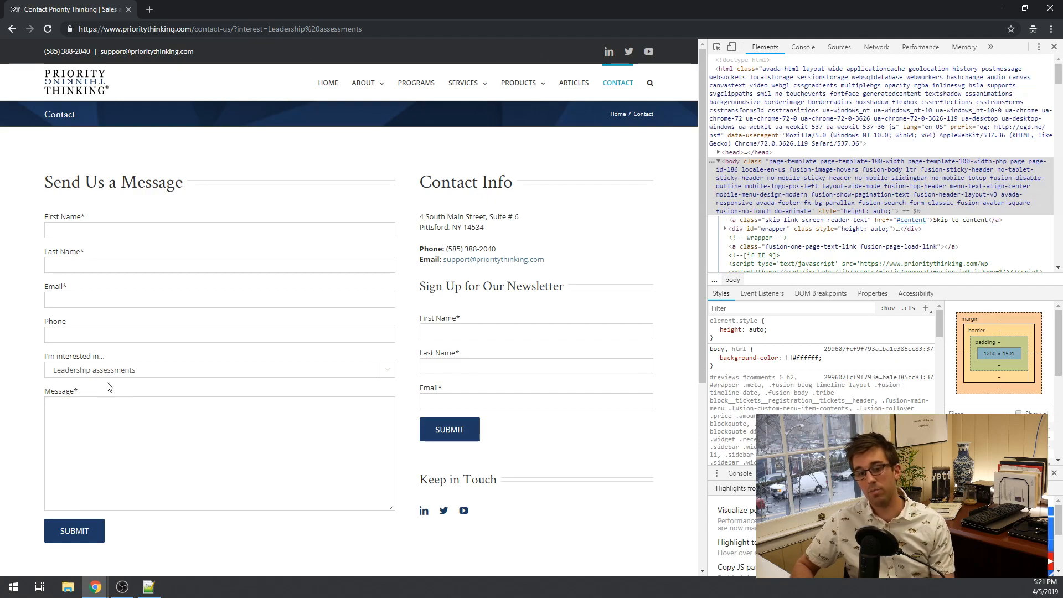
mouse_move(106, 383)
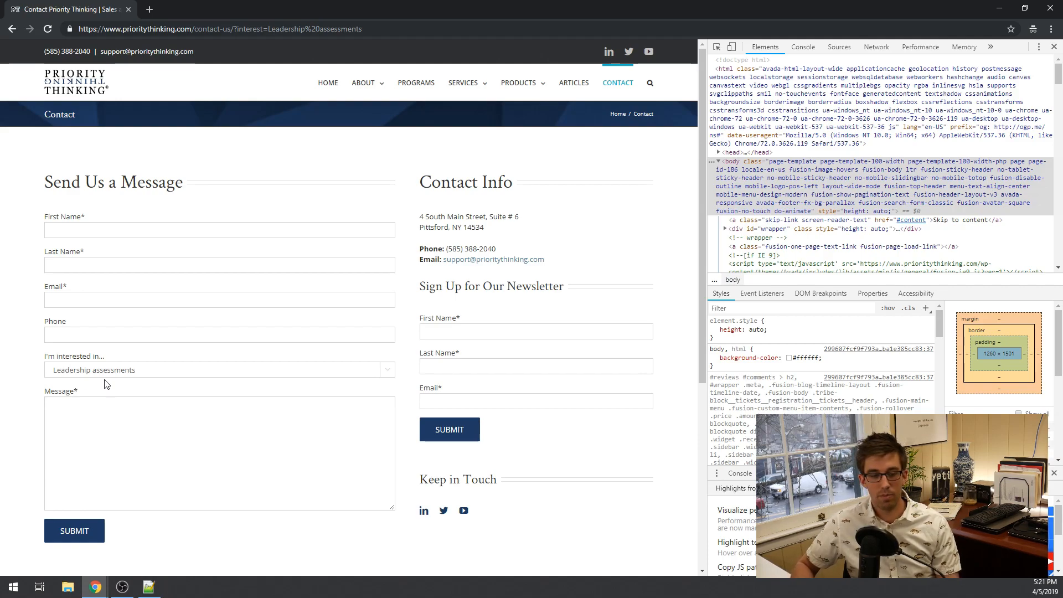
mouse_move(27, 362)
text(https://www.prioritythinking.com/informatio)
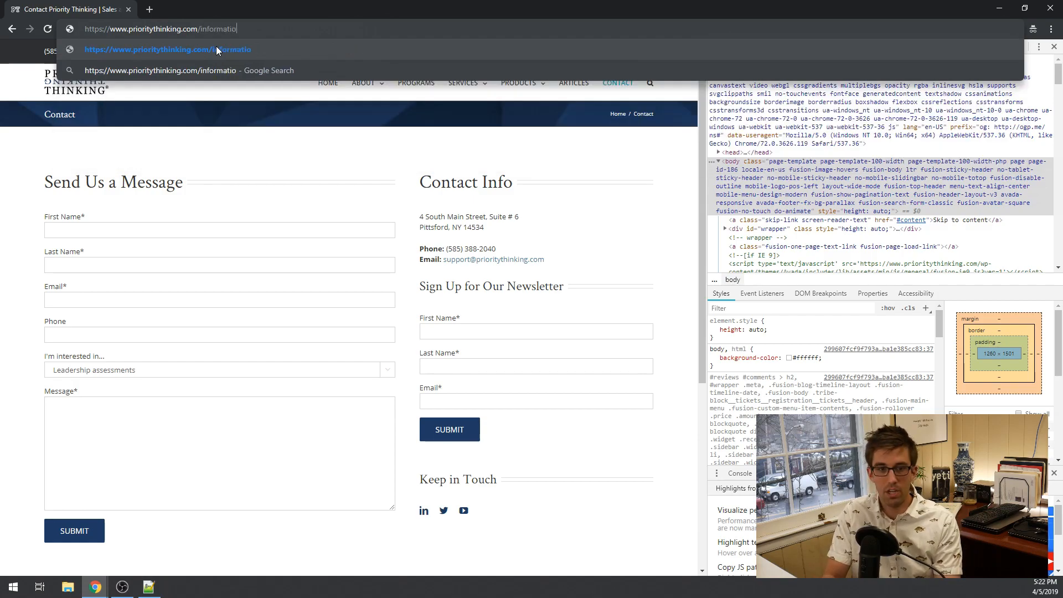
- Load the information-request page and display its Program dropdown choices
text(n-request/)
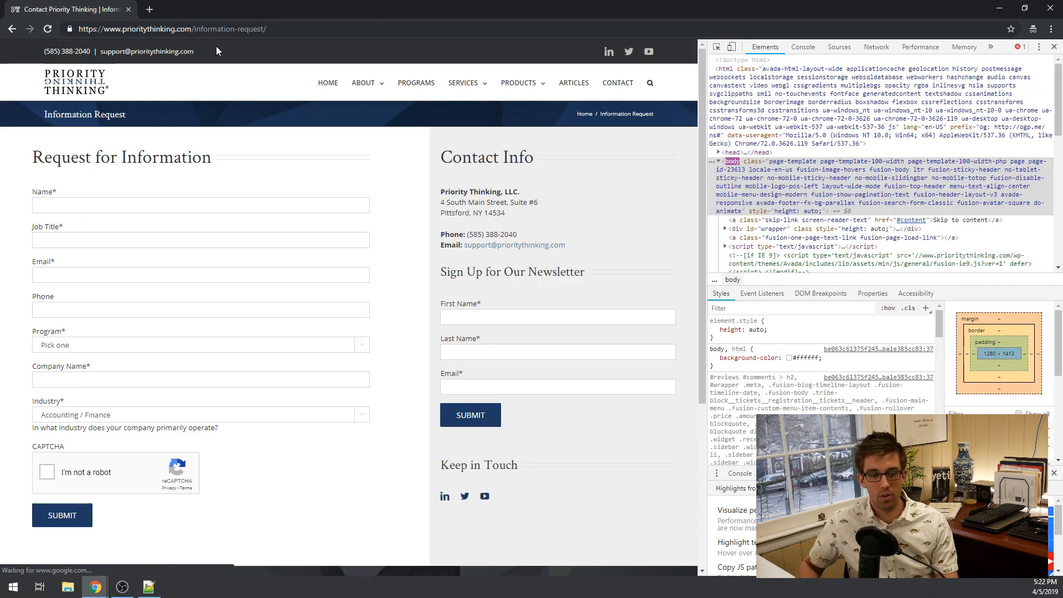
click(197, 345)
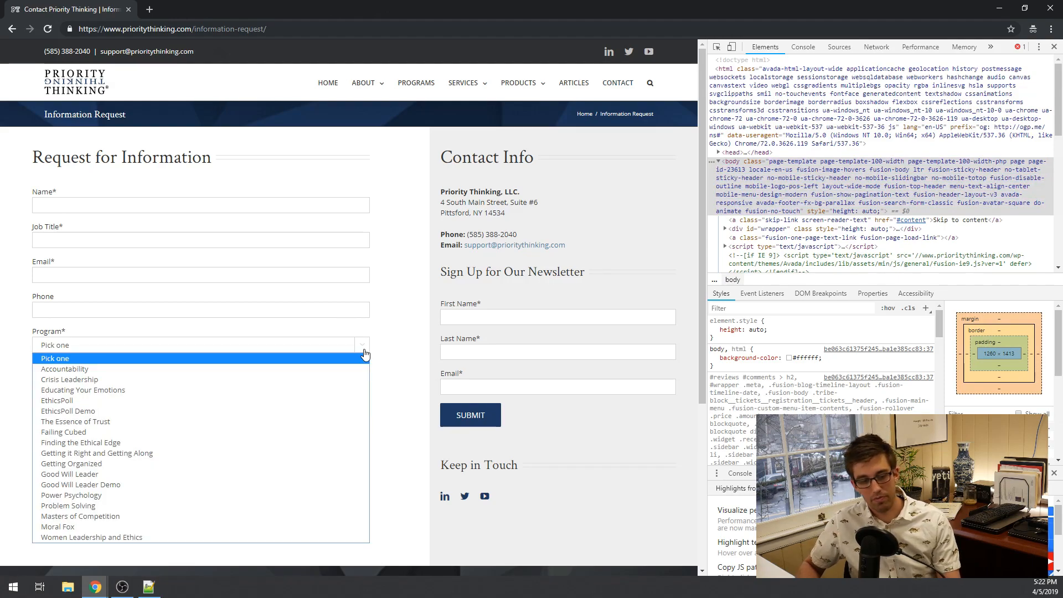
mouse_move(295, 390)
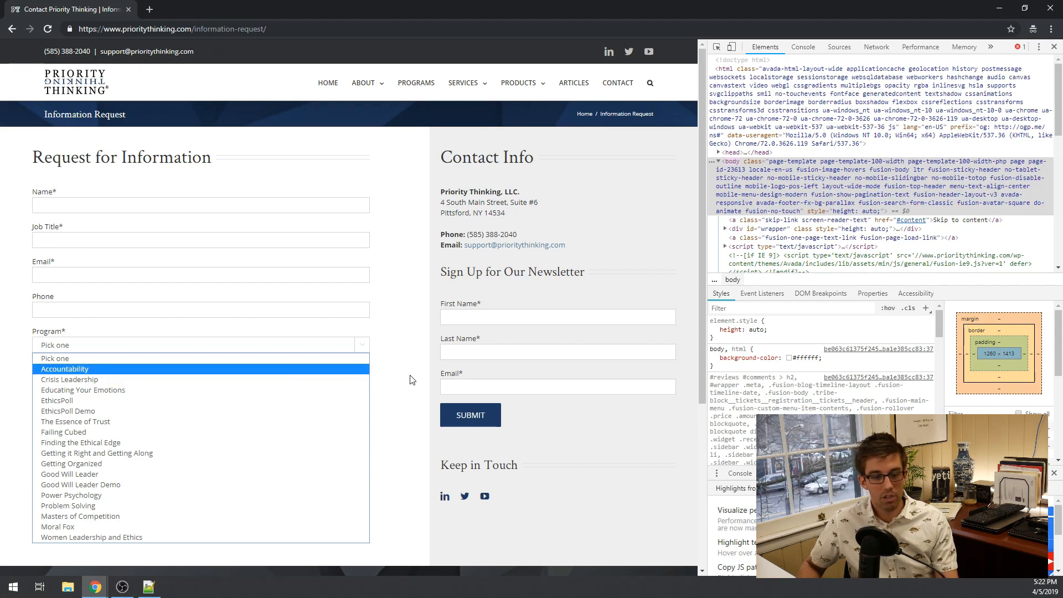
mouse_move(401, 394)
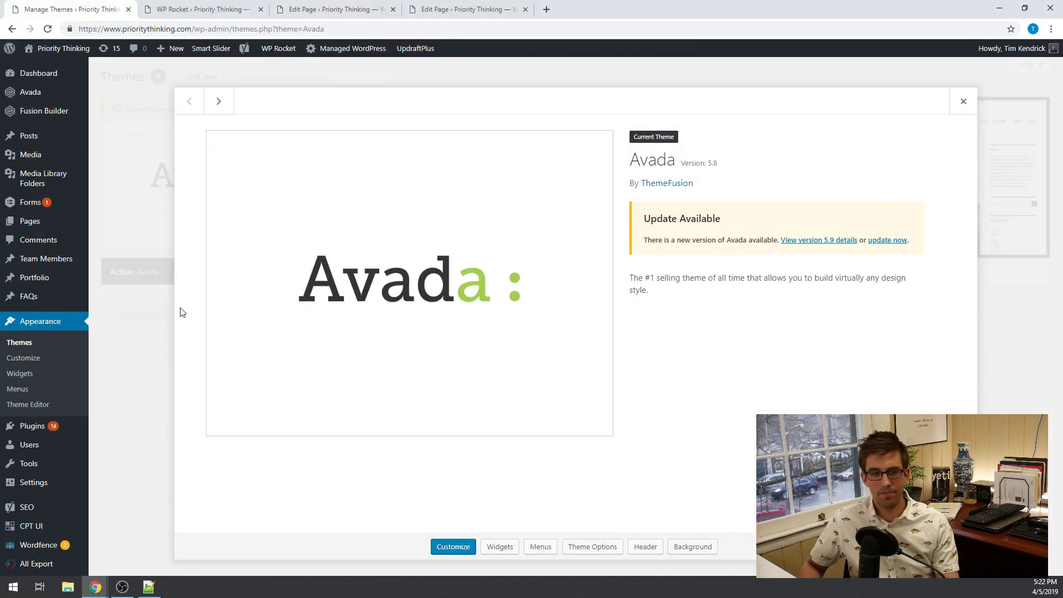
mouse_move(180, 305)
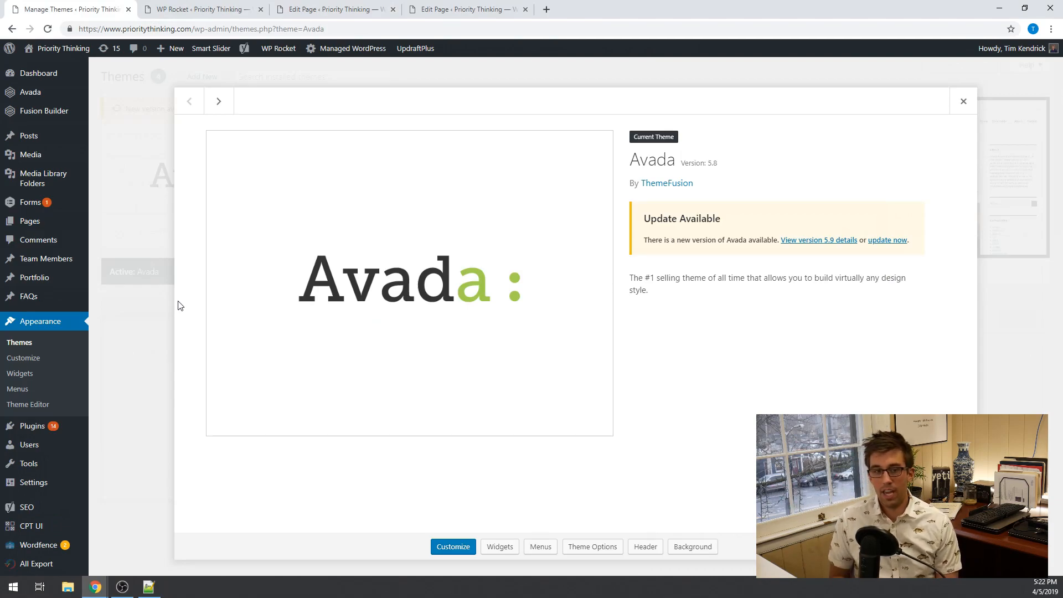
mouse_move(471, 9)
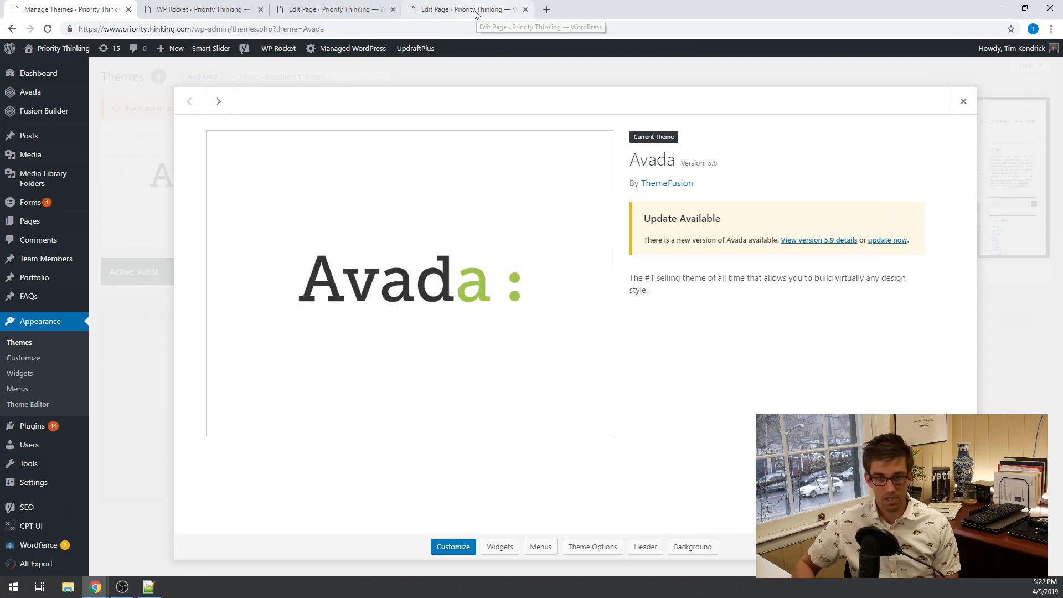
- Switch to the fourth 'Edit Page' tab showing the Information Request page editor
click(332, 10)
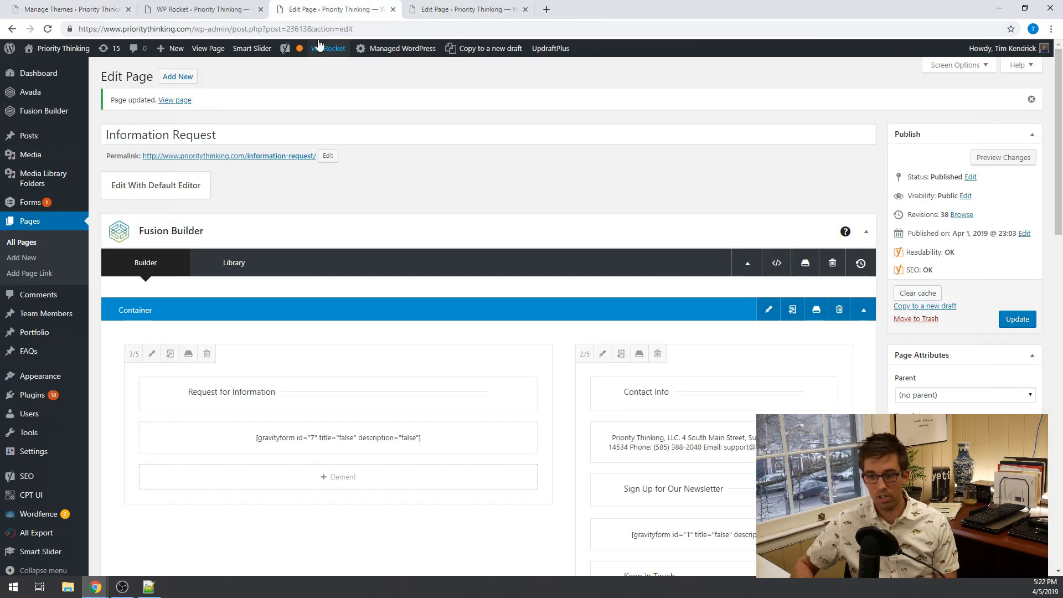
mouse_move(325, 550)
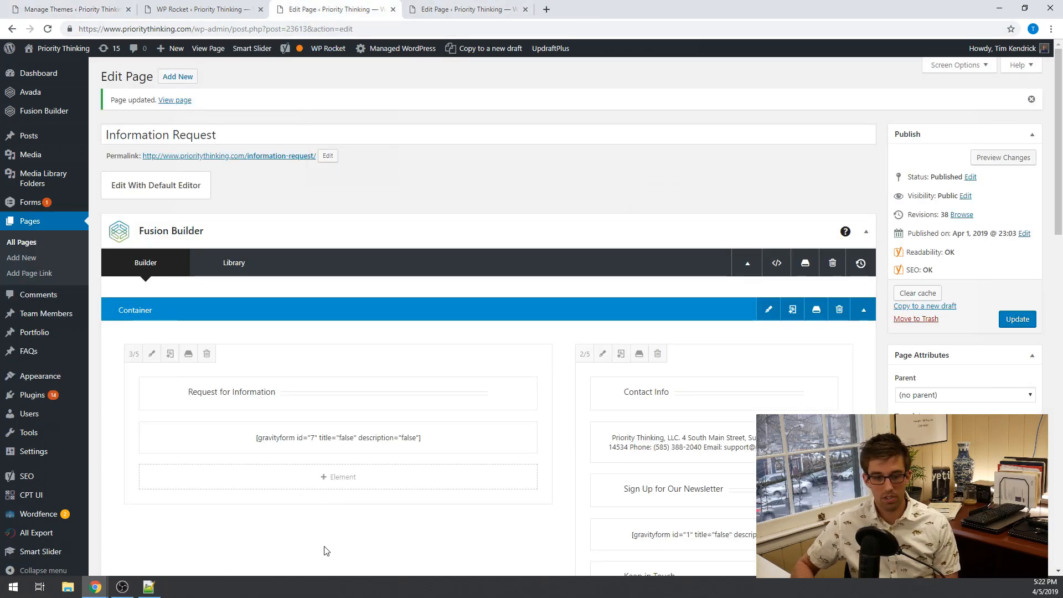
- Open the element picker below the gravity form on the Information Request page
click(337, 477)
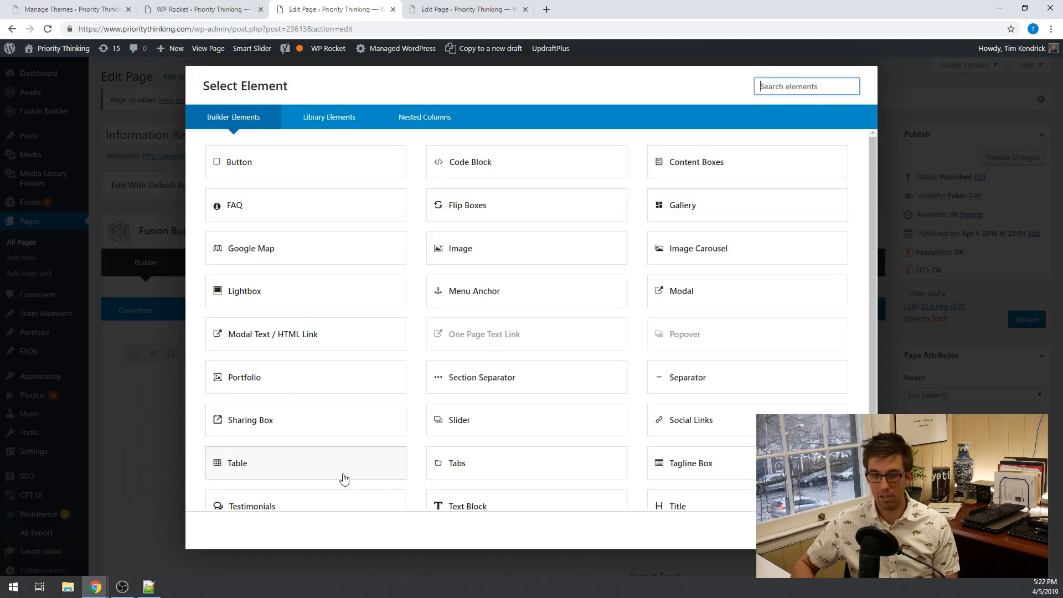
mouse_move(497, 161)
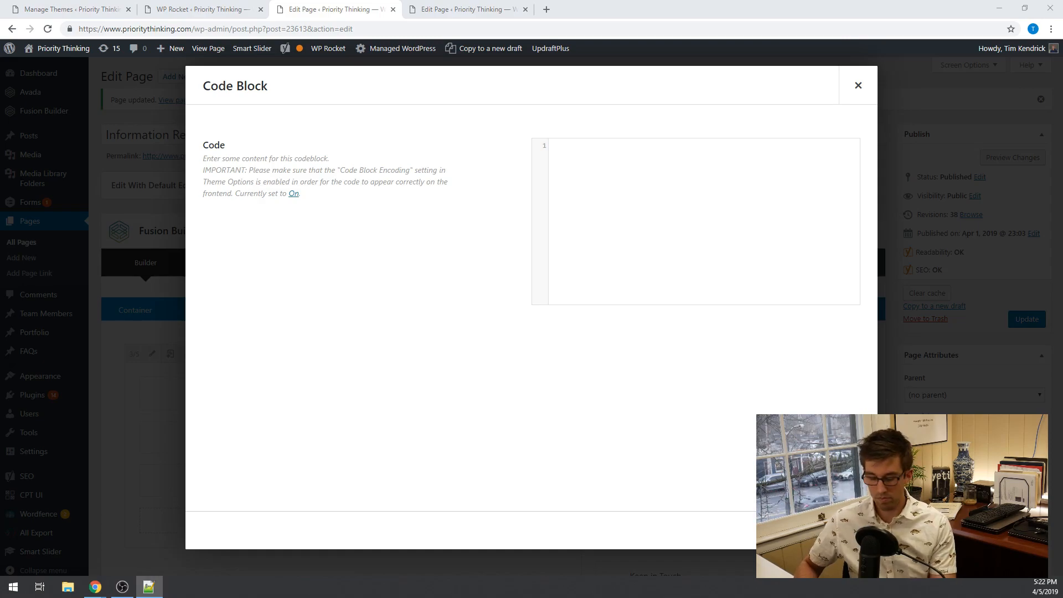
mouse_move(623, 188)
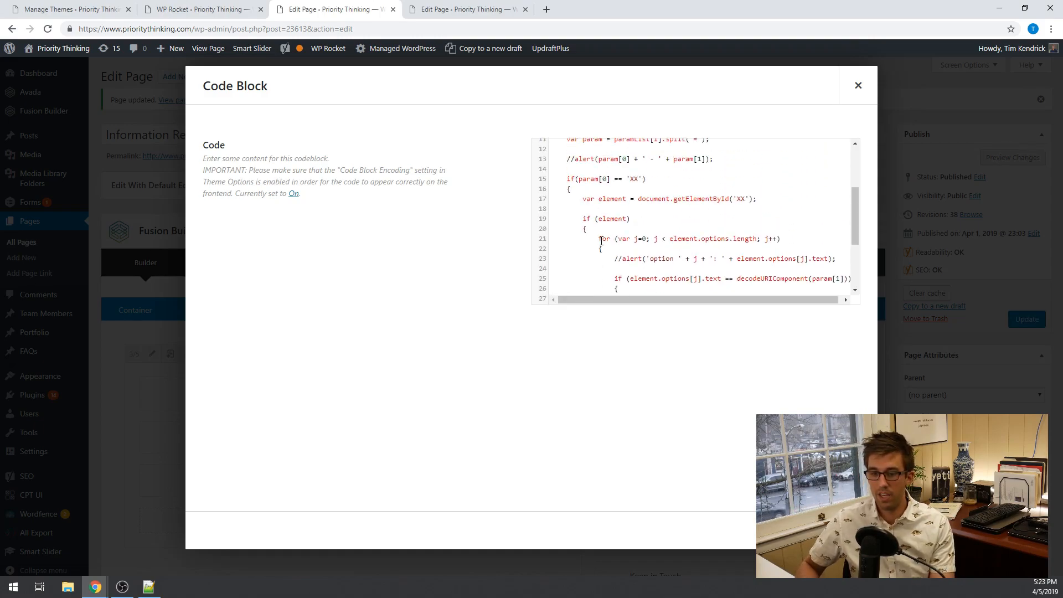
- View the 'new 1' pre-selection script in Notepad++ with its XX placeholders
scroll(up, 3)
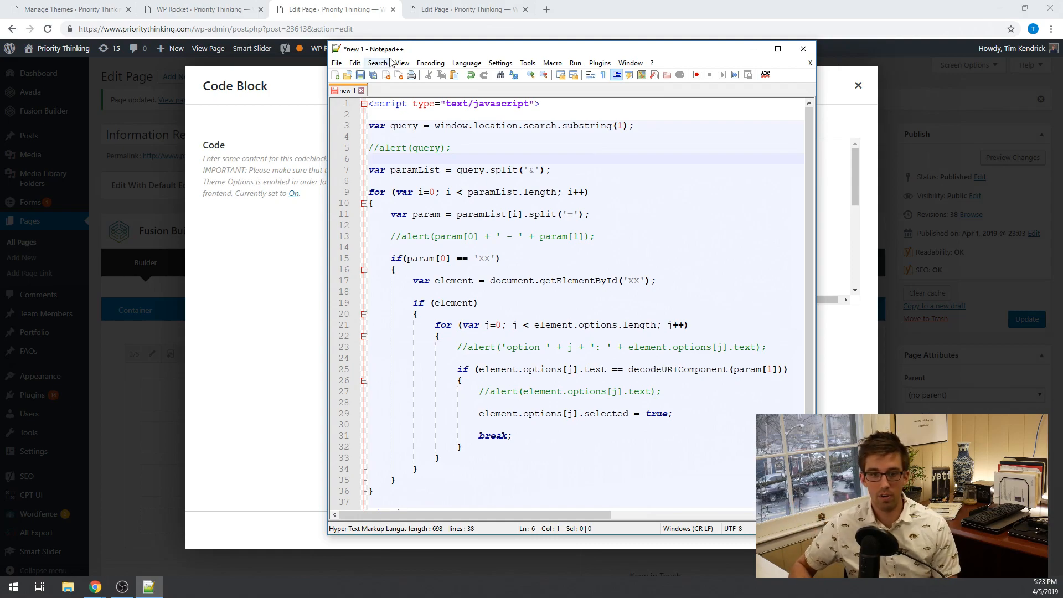
click(802, 48)
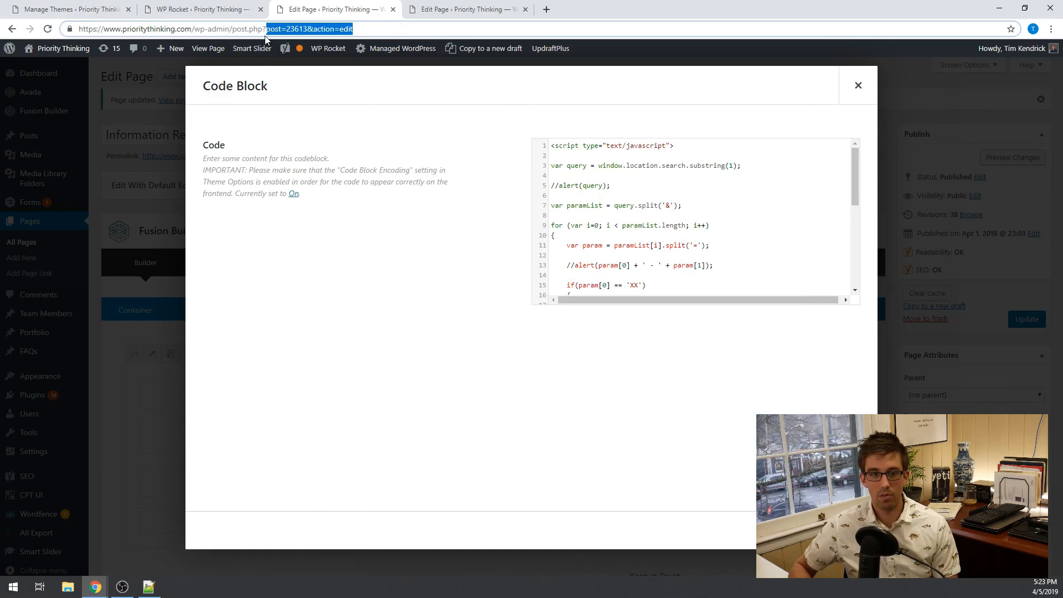
- Pick out the post=23613 ID in the Chrome edit page address
click(263, 28)
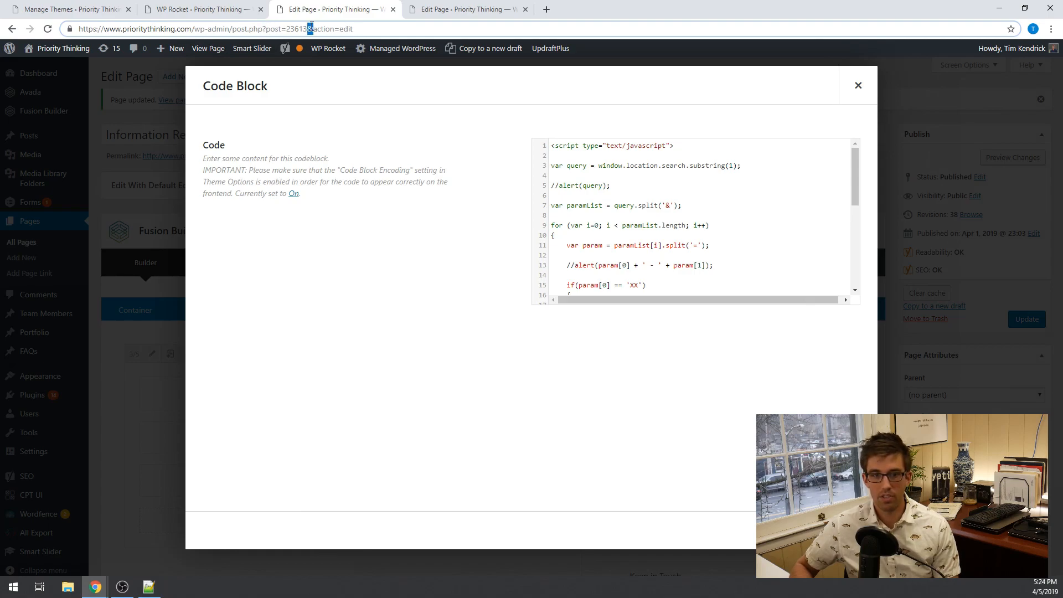
mouse_move(360, 24)
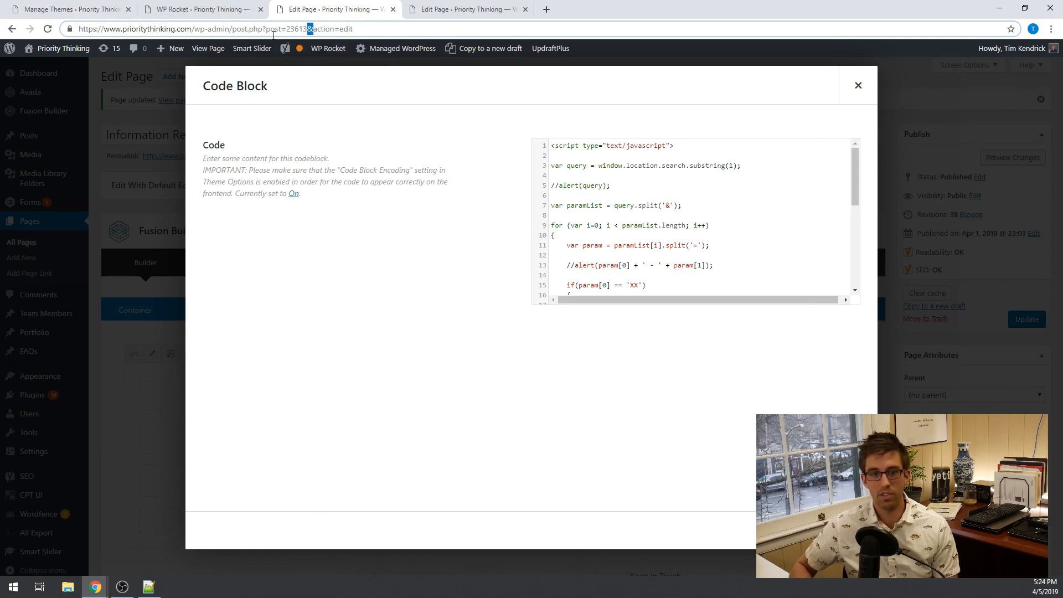
mouse_move(169, 593)
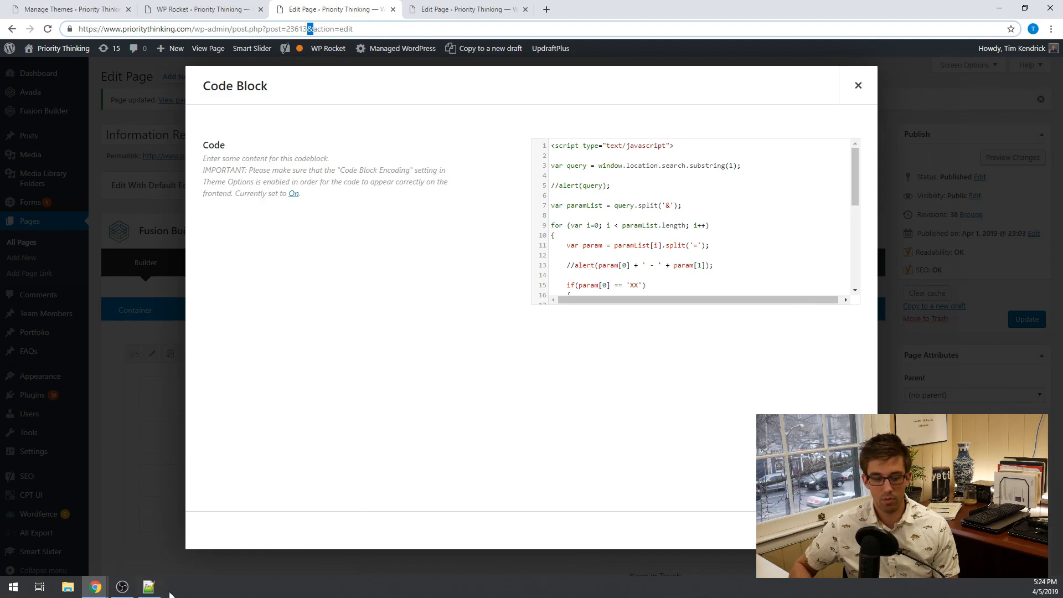
- Replace the XX placeholder in the script's parameter check with 'program'
click(149, 586)
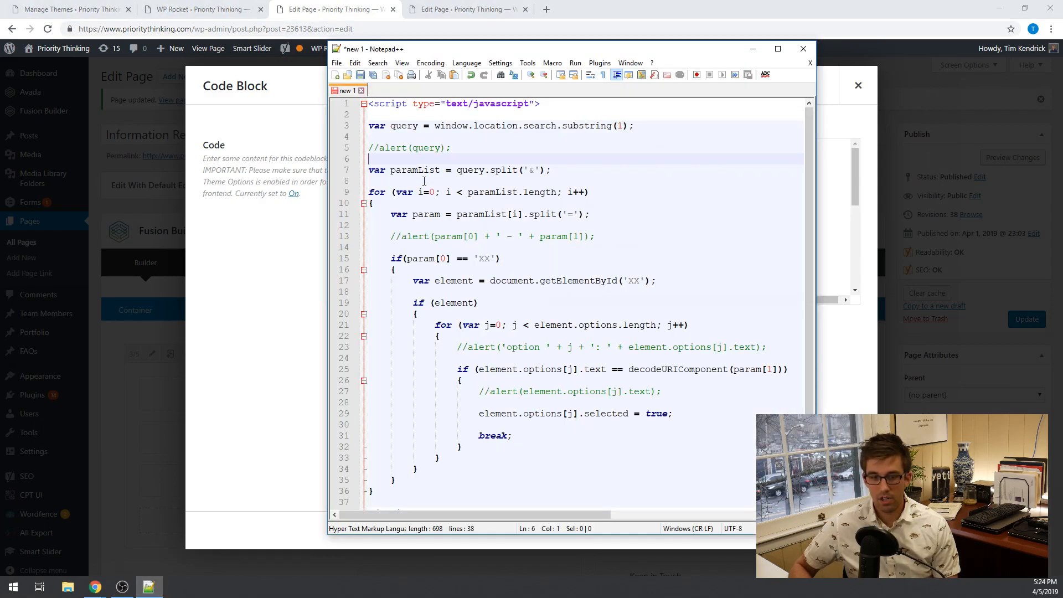
mouse_move(410, 192)
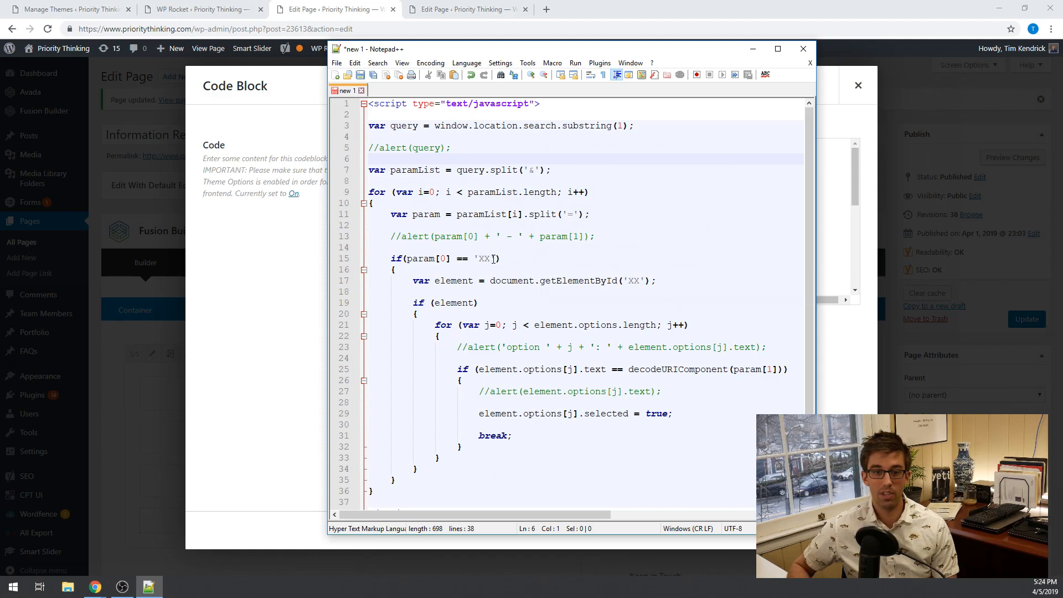
double_click(485, 259)
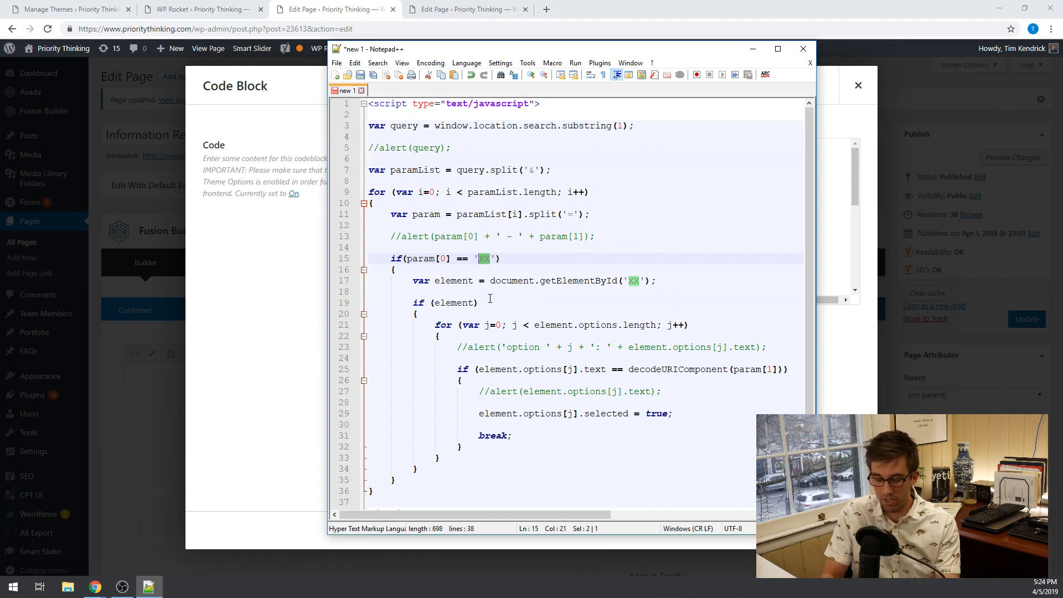
text(program)
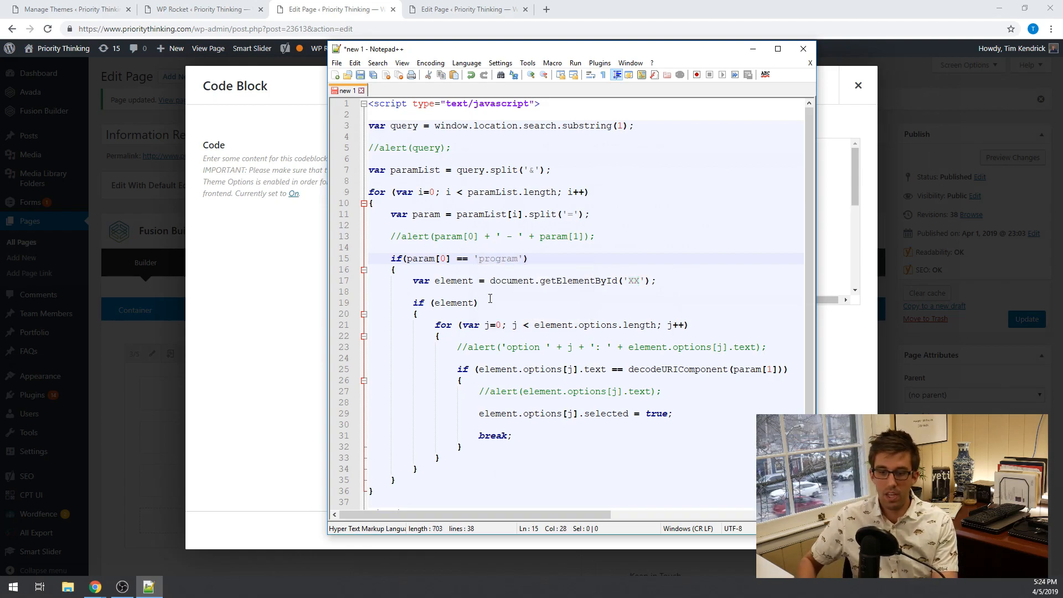
click(477, 302)
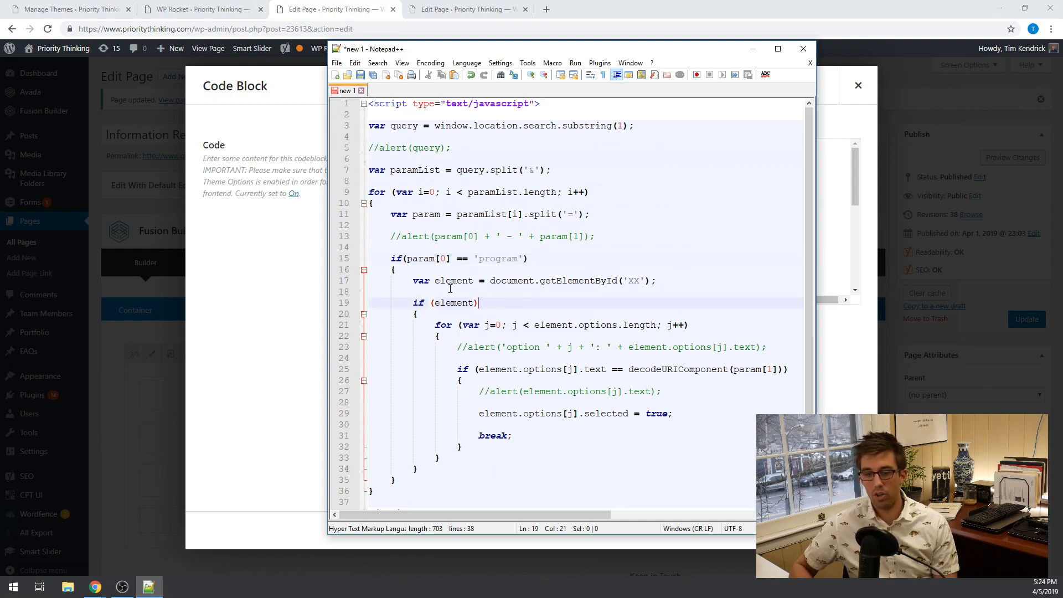
mouse_move(583, 292)
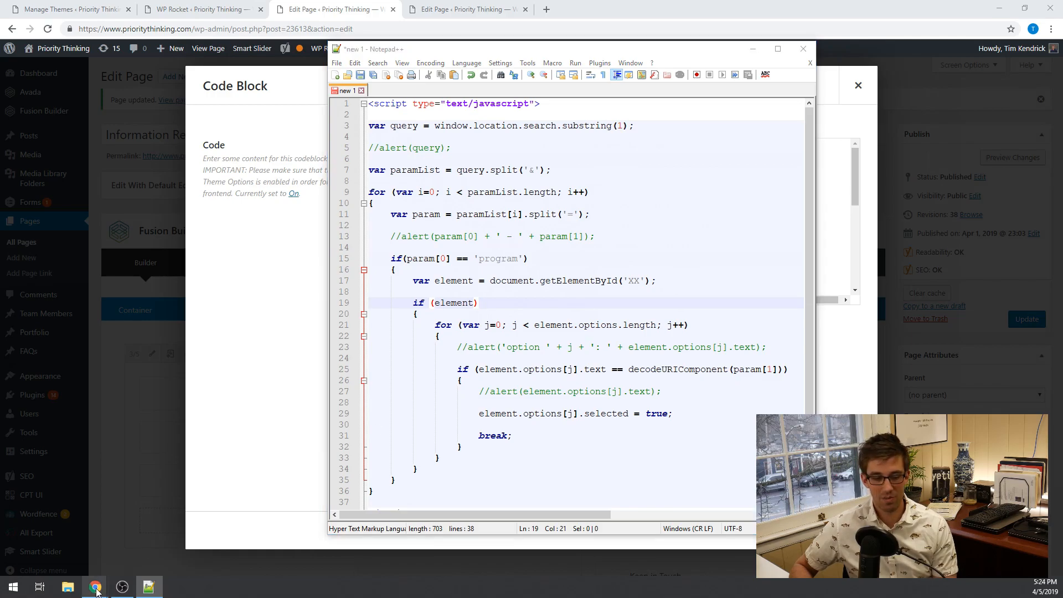
click(94, 586)
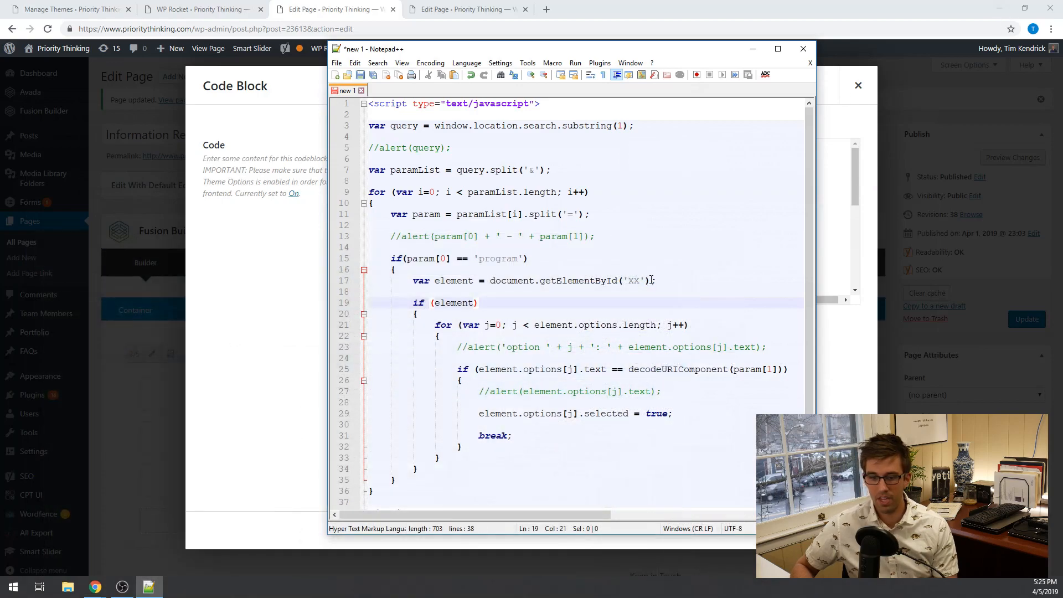
- Set getElementById to 'input_7_5' and review the element variable and decodeURIComponent call
text(input_7_5)
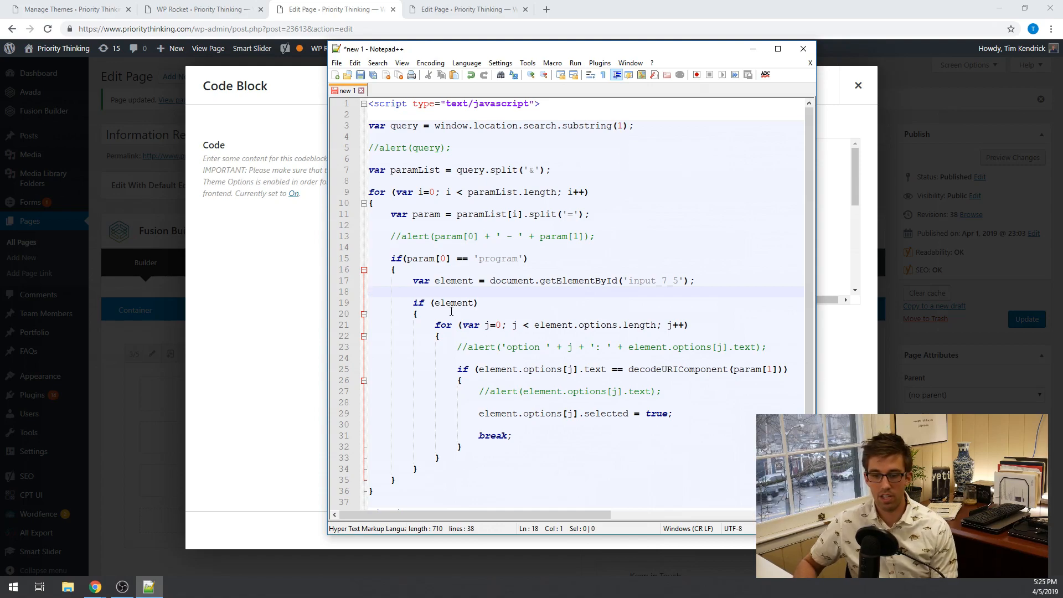
double_click(498, 259)
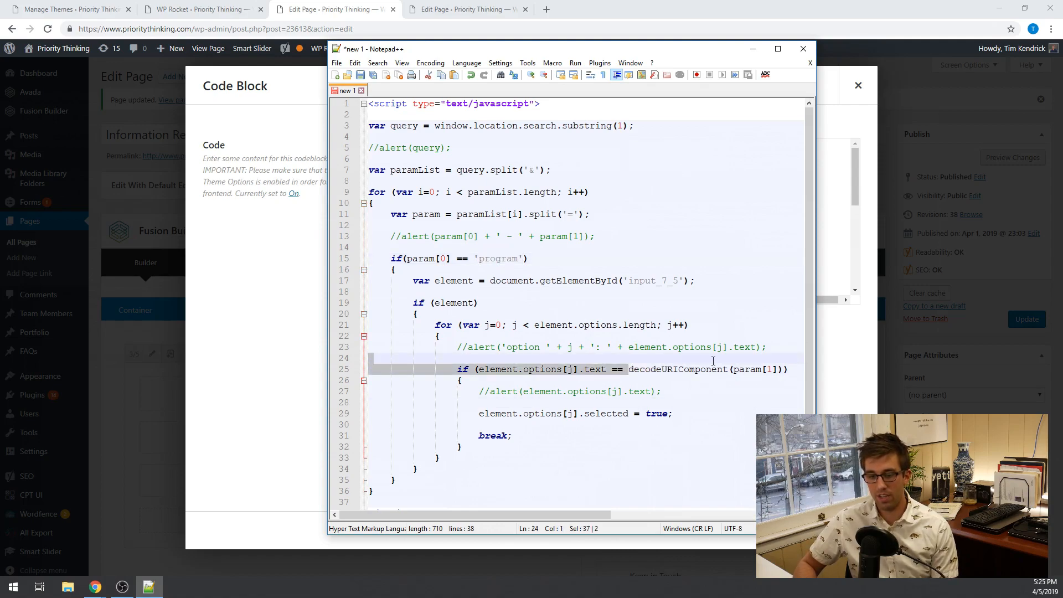
double_click(676, 369)
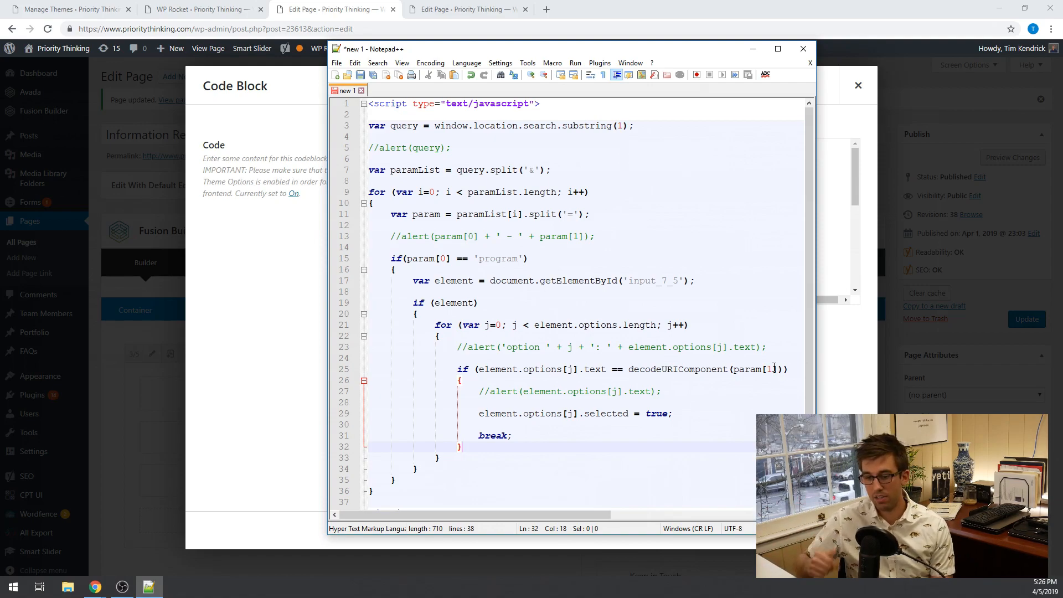
mouse_move(733, 297)
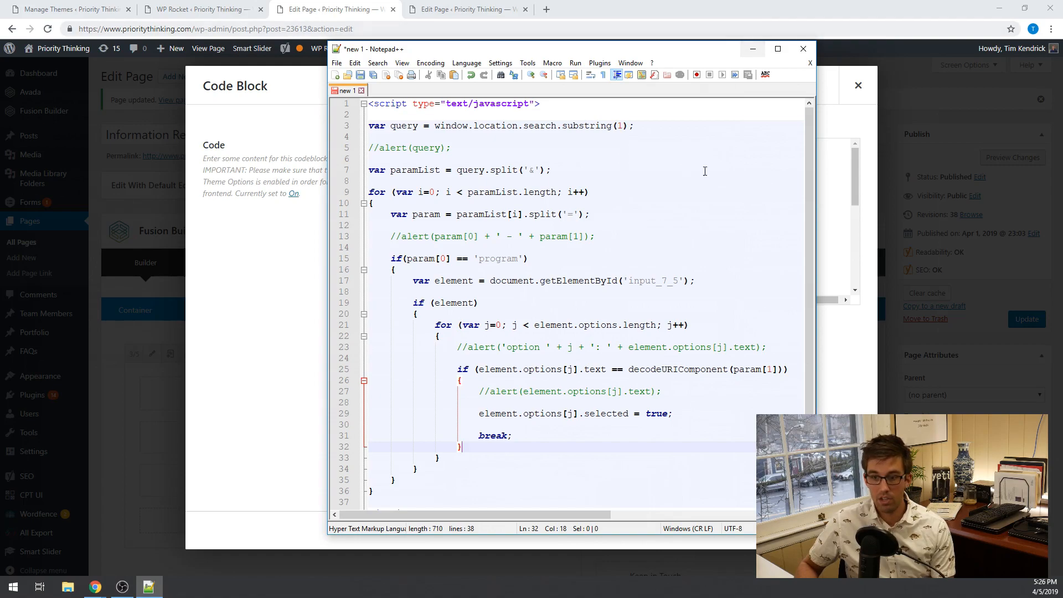
- Close the Code Block editor and Update the Information Request page
key(ctrl+a)
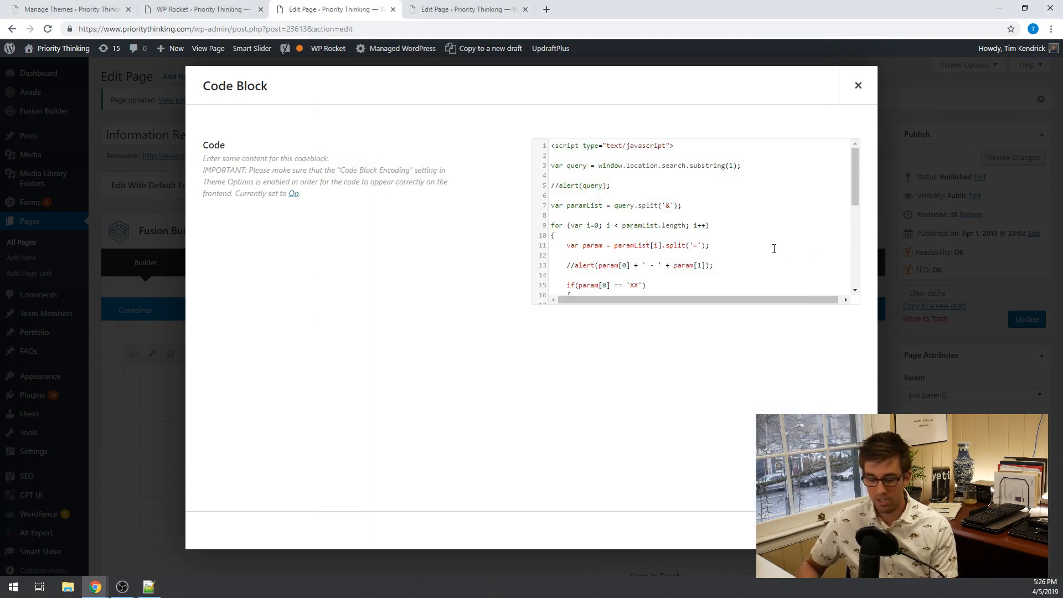
scroll(down, 3)
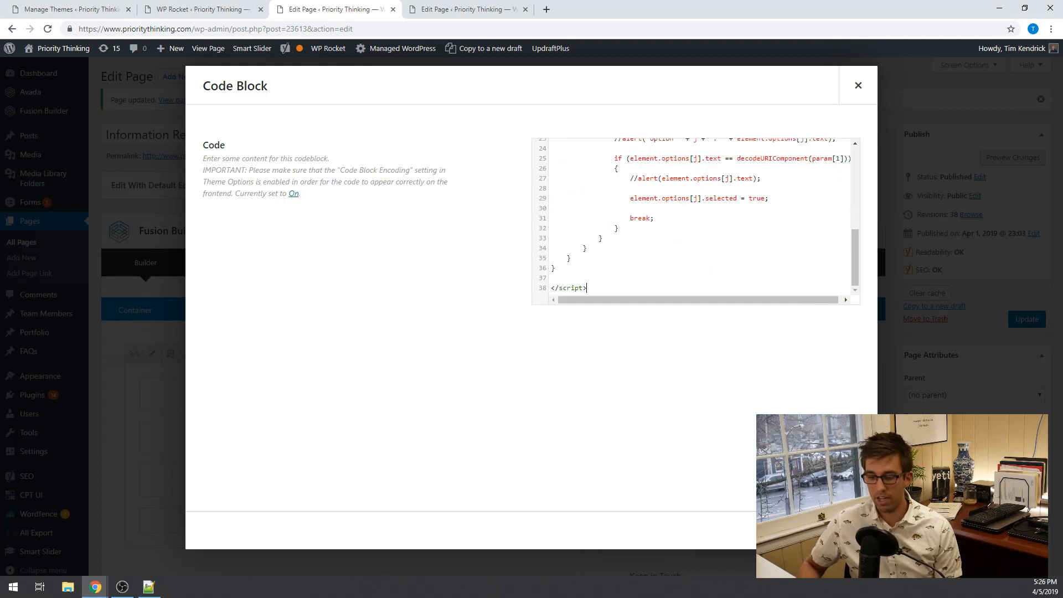
click(857, 84)
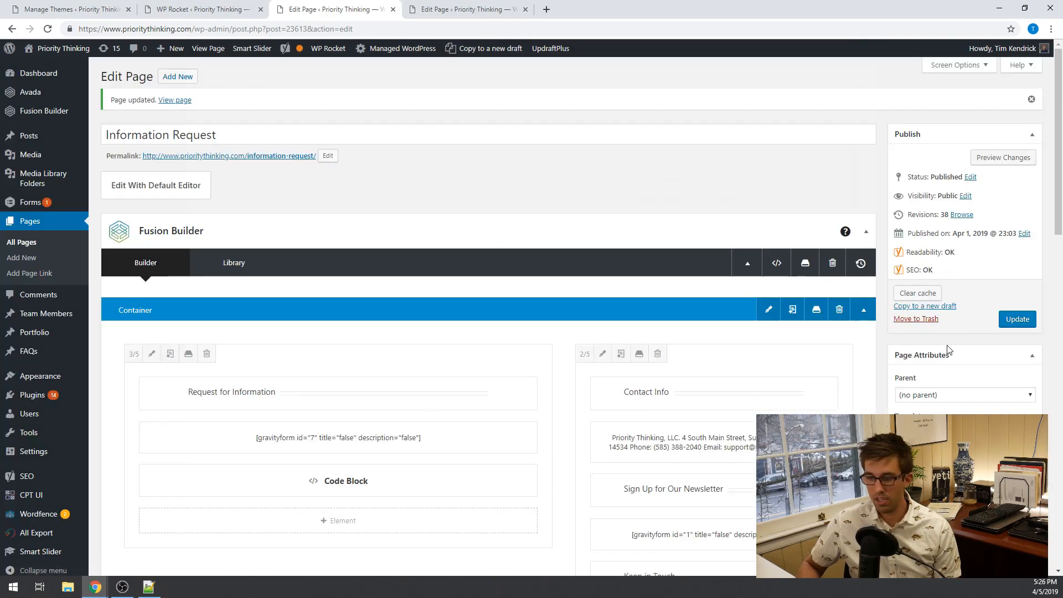
click(1016, 318)
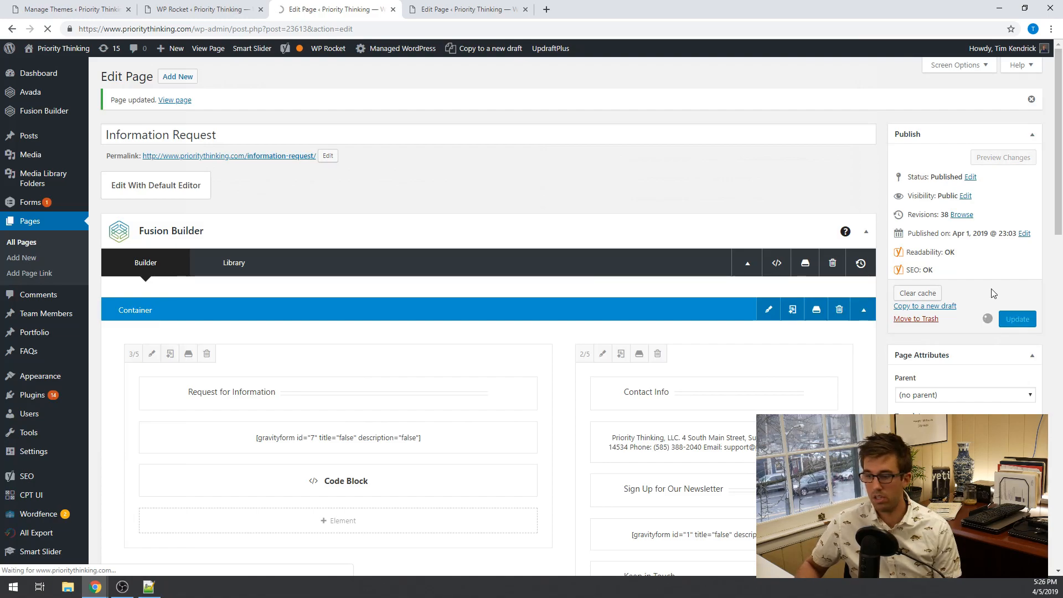
mouse_move(692, 191)
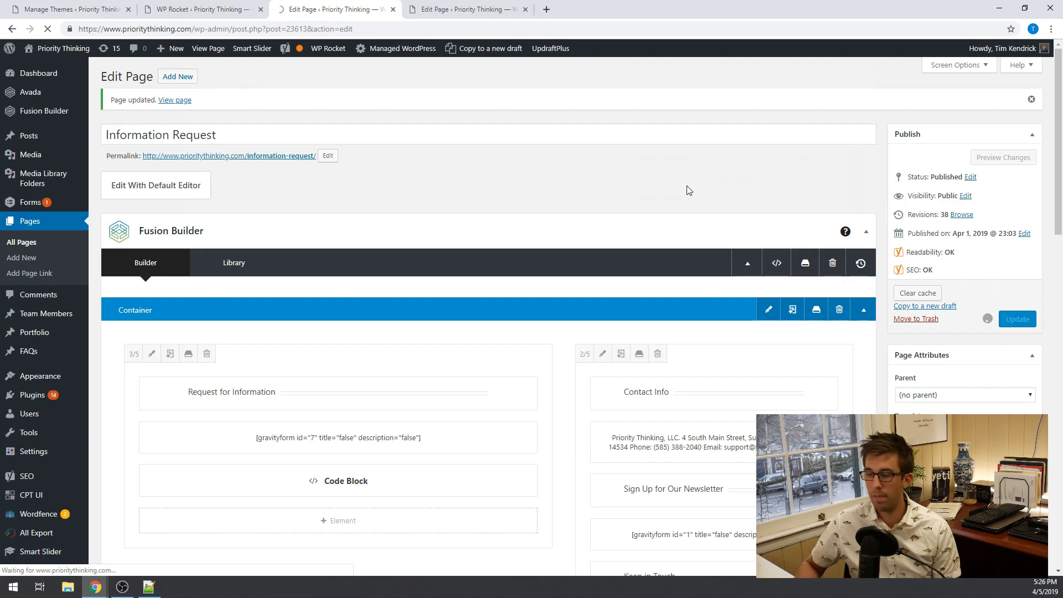
mouse_move(626, 186)
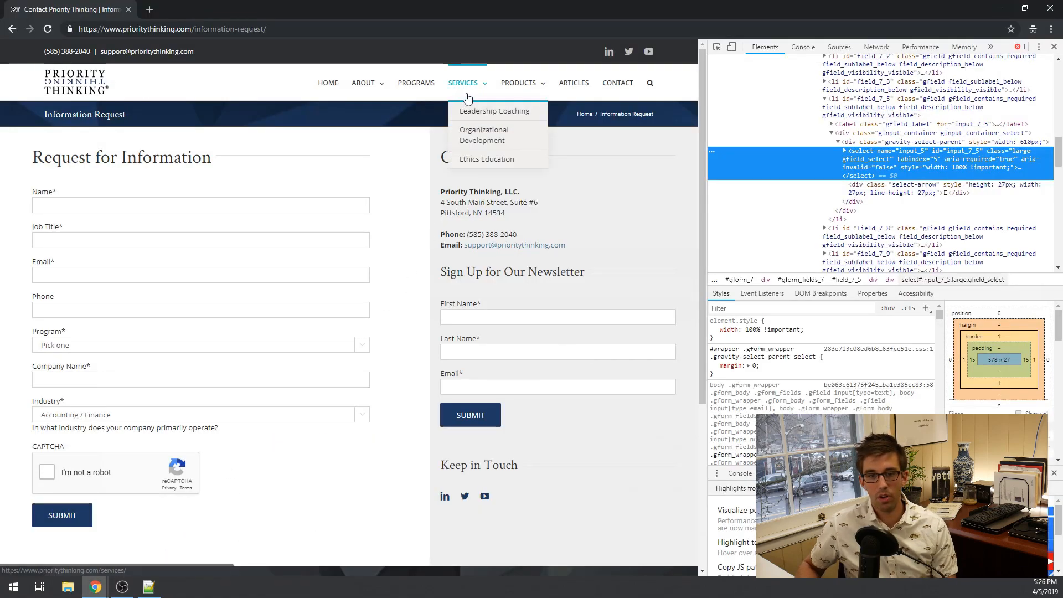
mouse_move(434, 94)
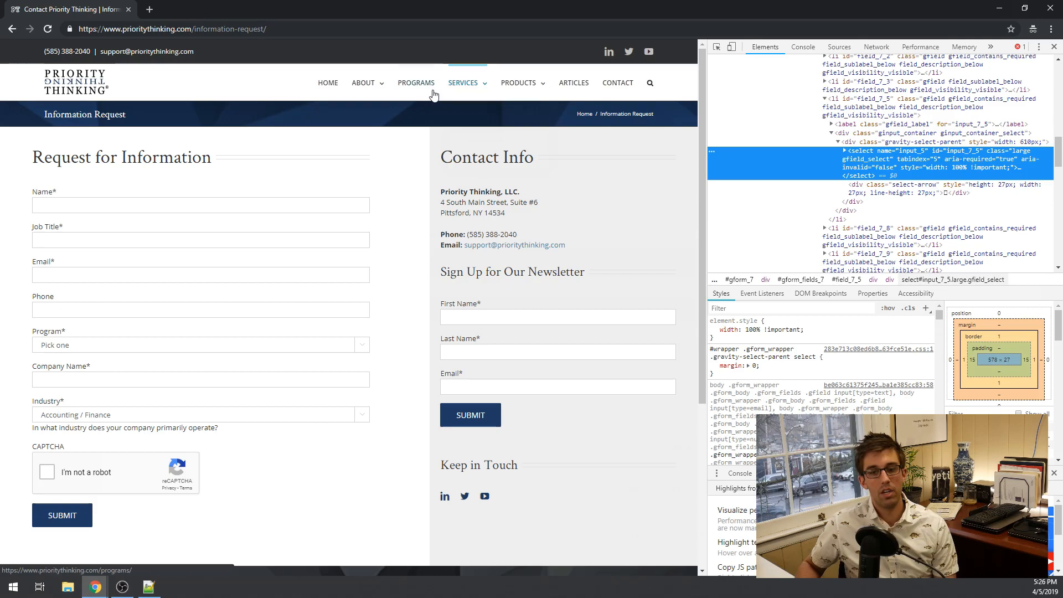
- Open Programs > Accountability, reload, and follow 'Interested? Contact Us Now' to the request form
click(416, 82)
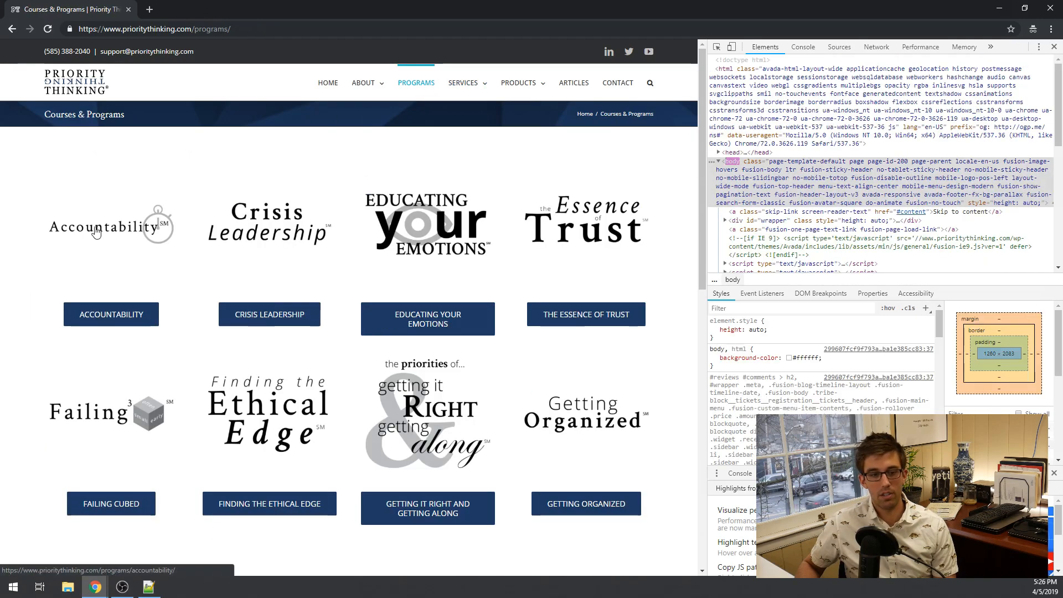
click(111, 314)
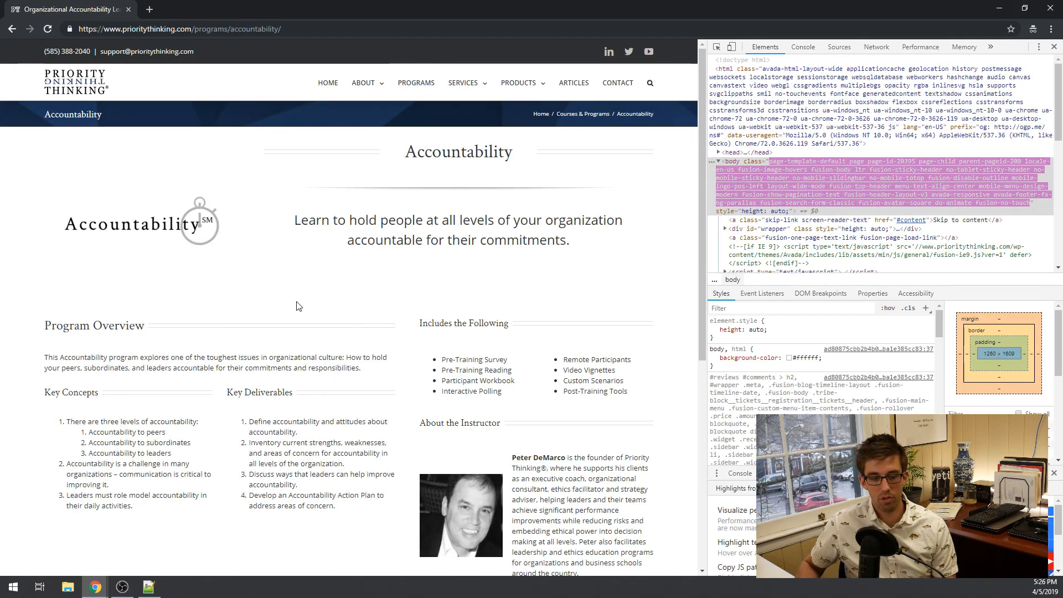
scroll(down, 3)
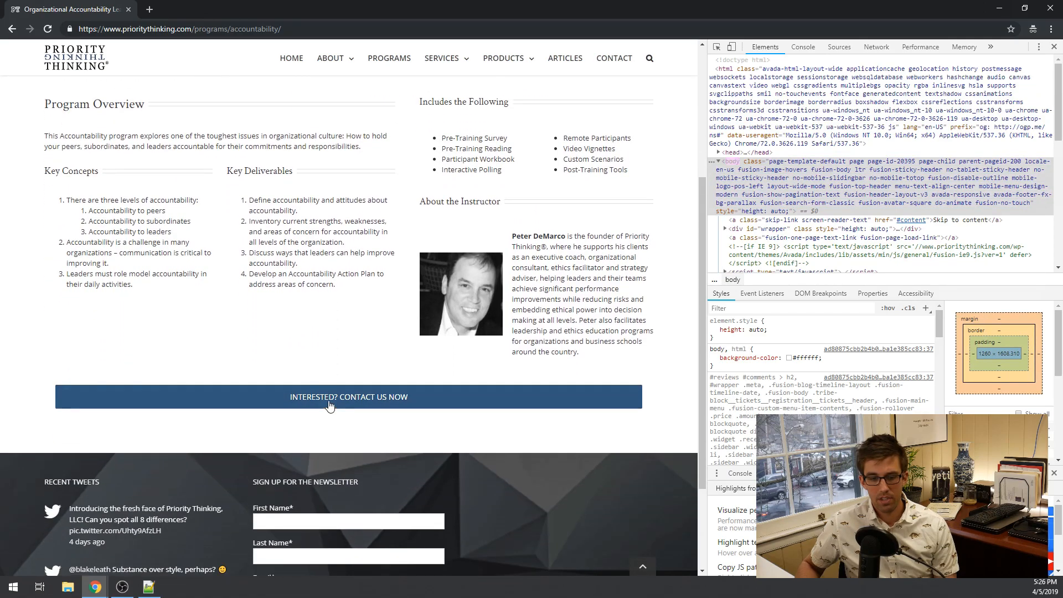
click(47, 28)
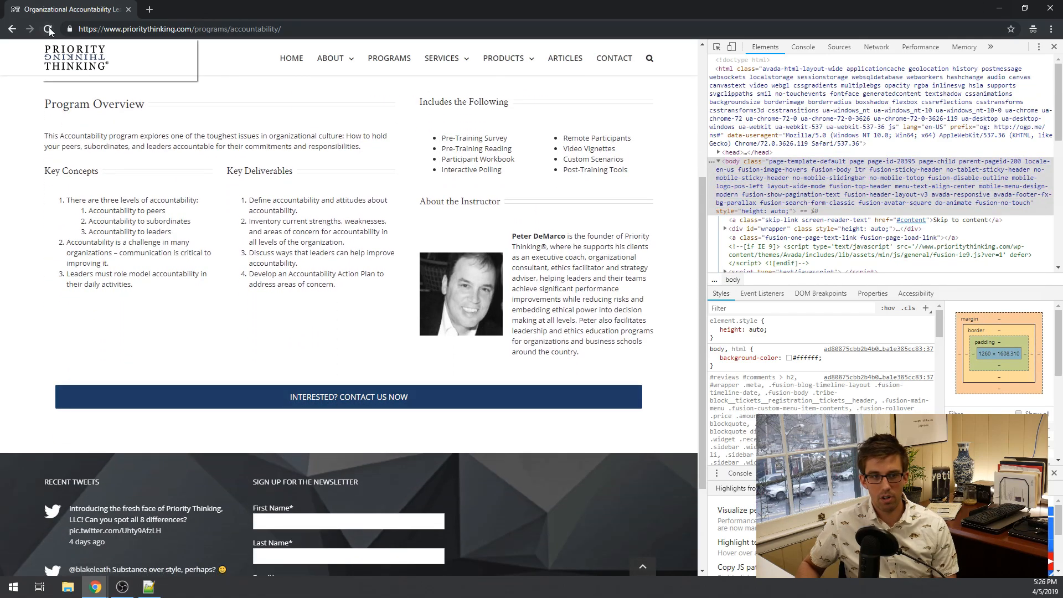
click(49, 29)
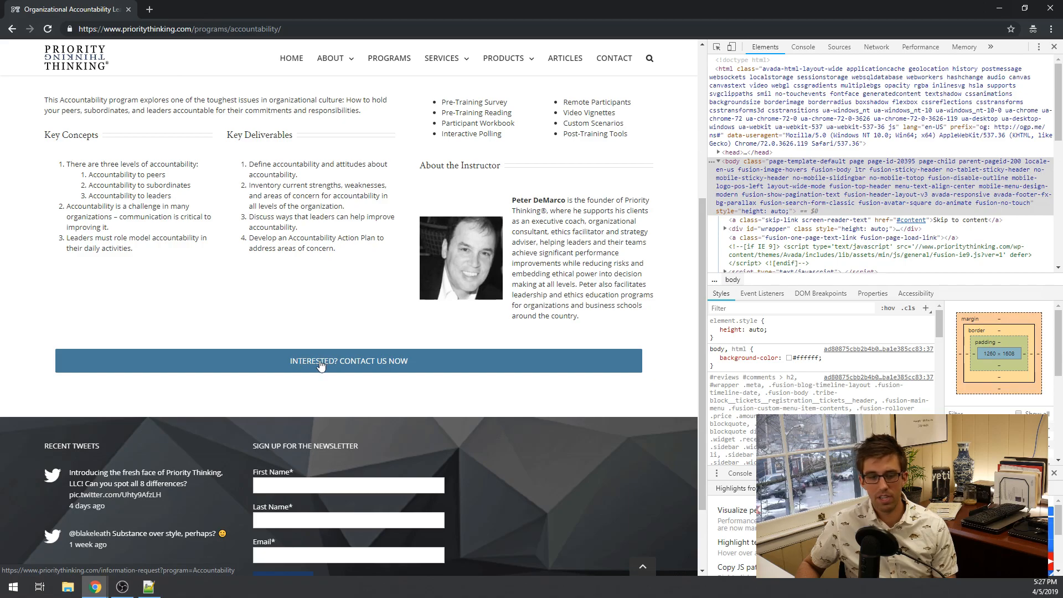
click(347, 360)
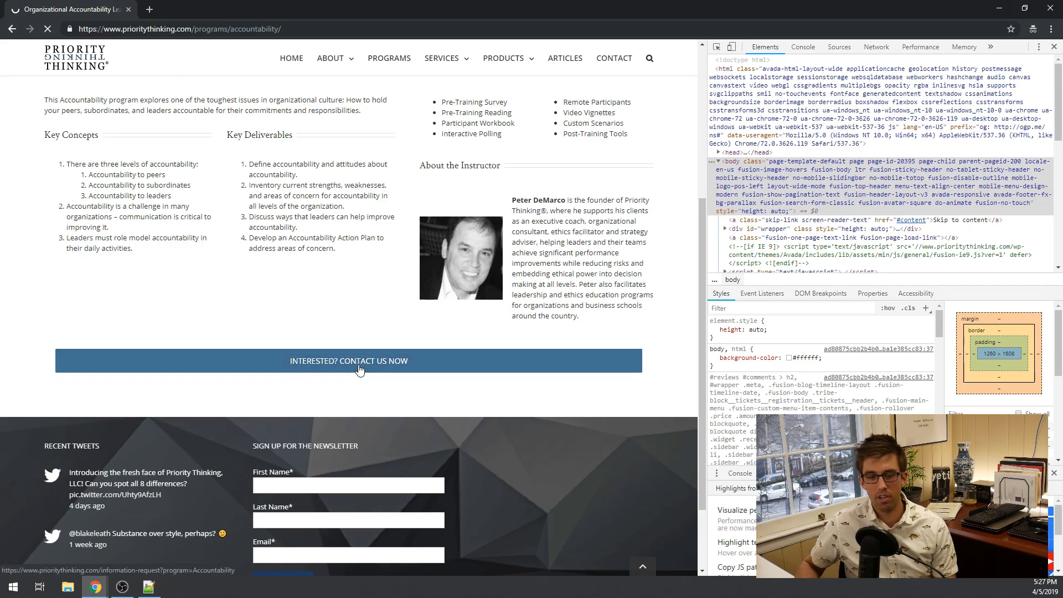
click(347, 359)
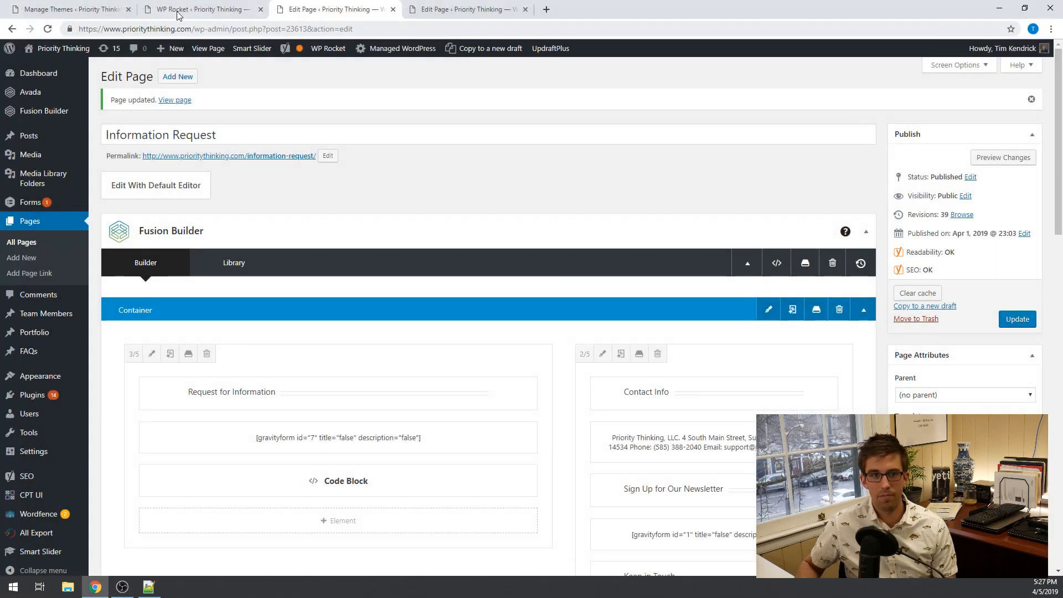
- Clear all of the site's cached files from the WP Rocket dashboard
click(196, 9)
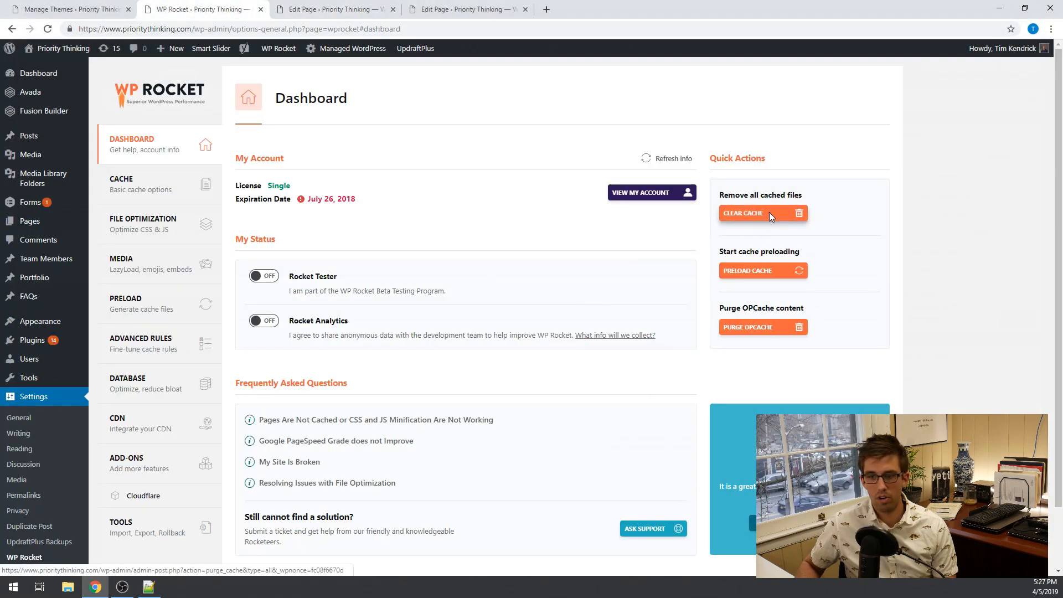
click(742, 213)
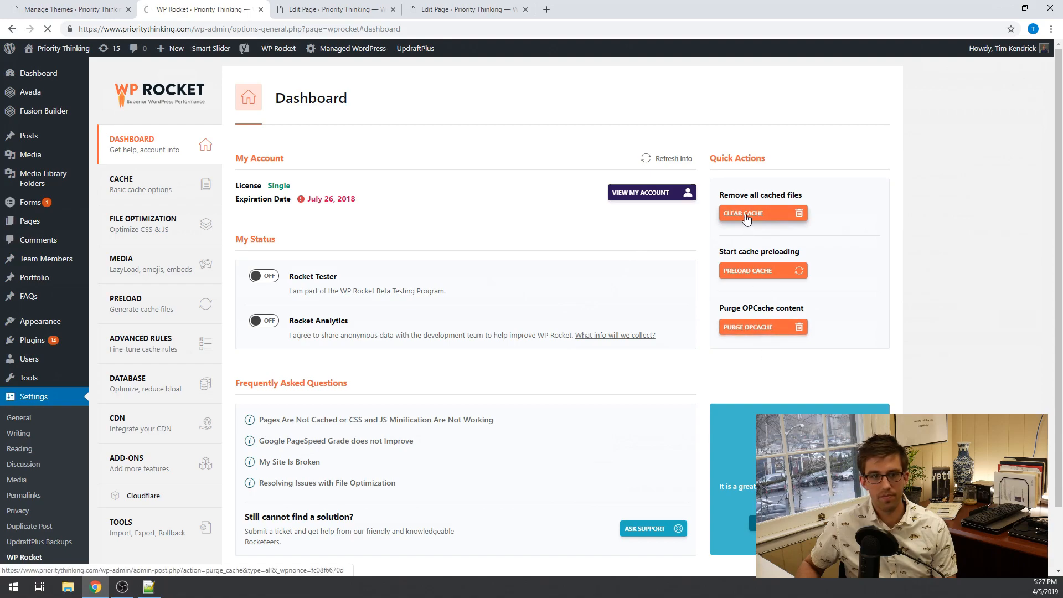
click(743, 213)
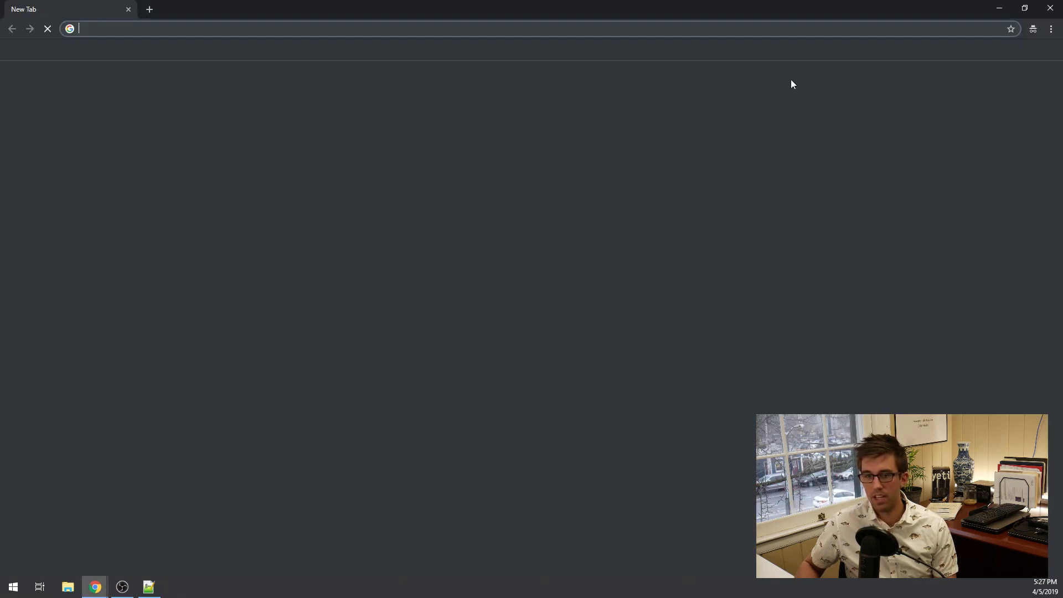
- Open Programs > Accountability and follow its 'Interested? Contact Us Now' link to the request form
text(www.youtube.com)
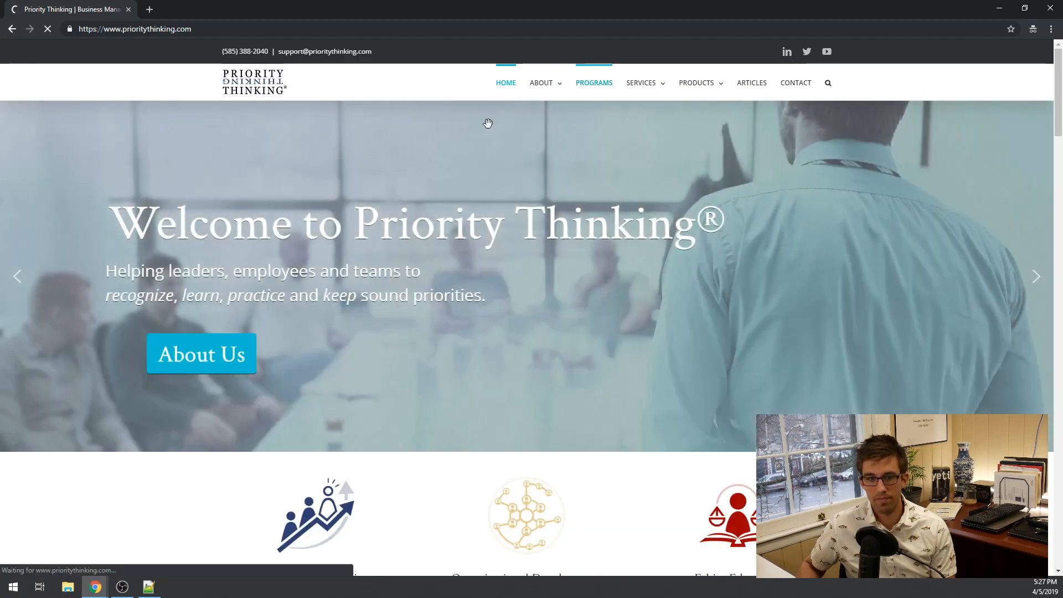
click(594, 83)
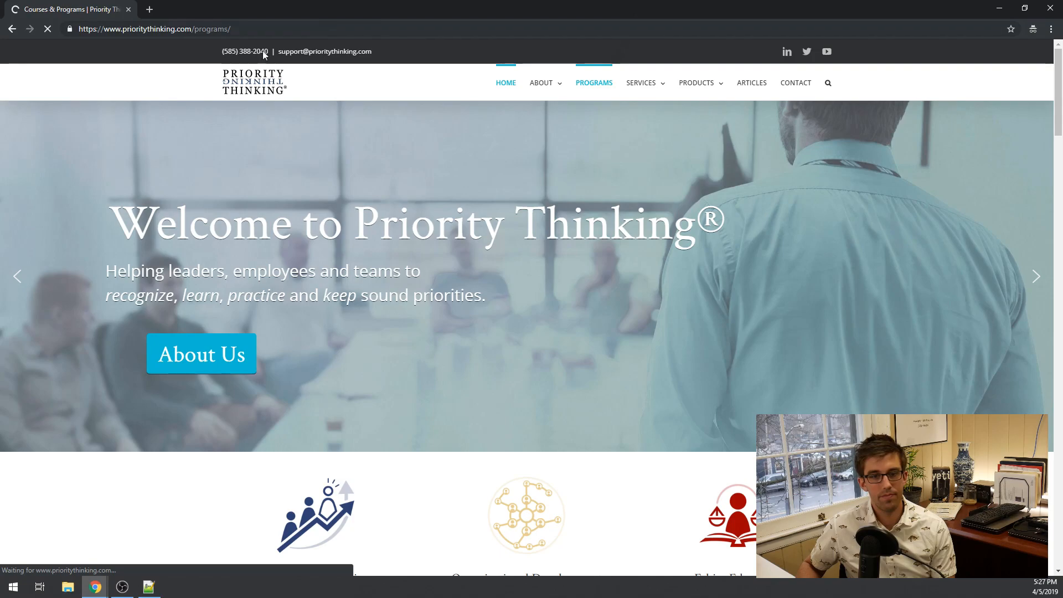
click(593, 82)
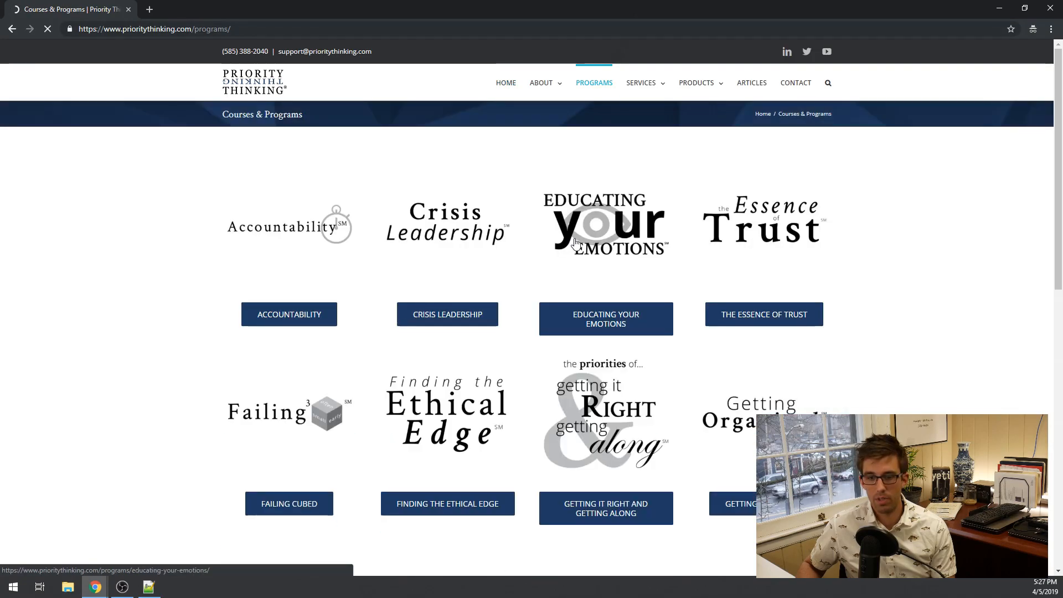
click(289, 314)
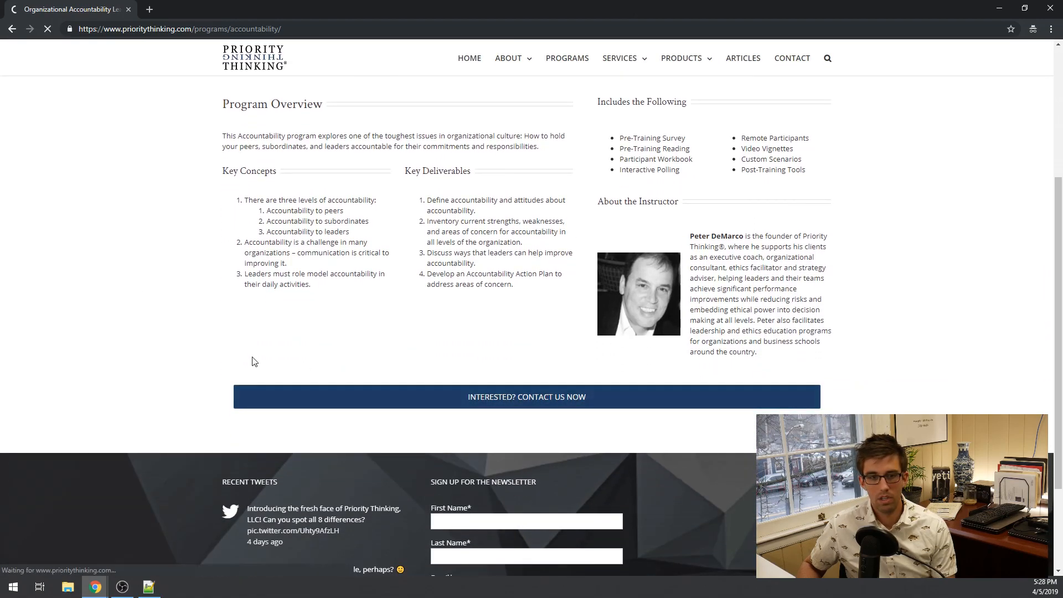
mouse_move(251, 358)
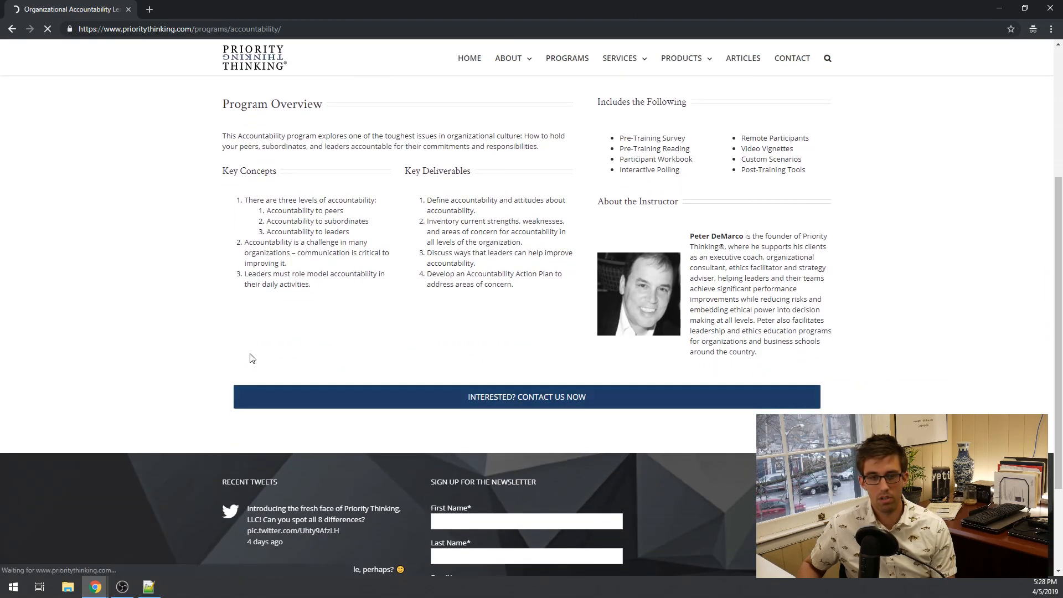
click(525, 396)
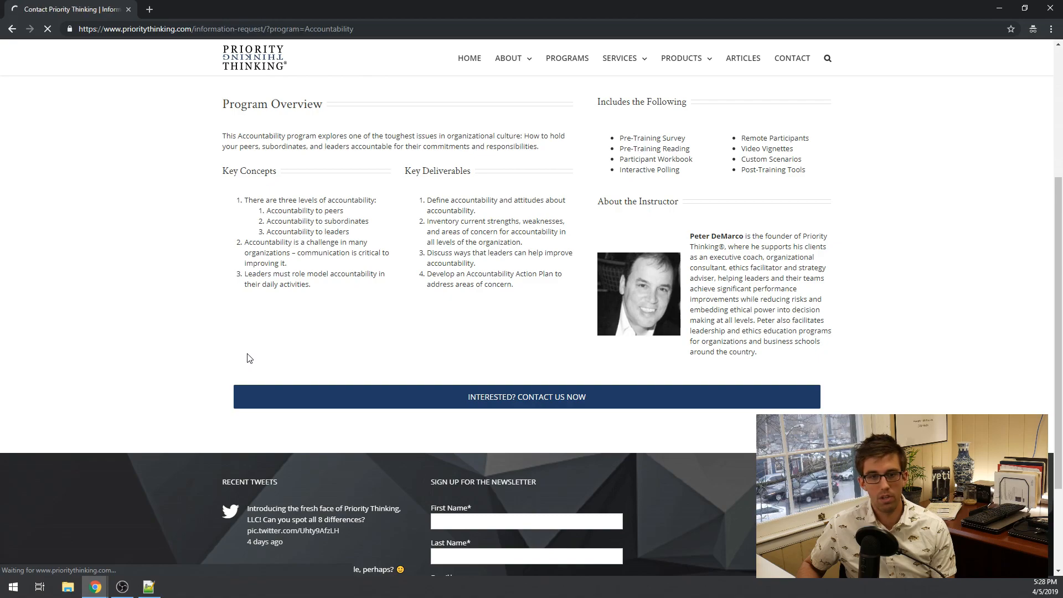
click(526, 396)
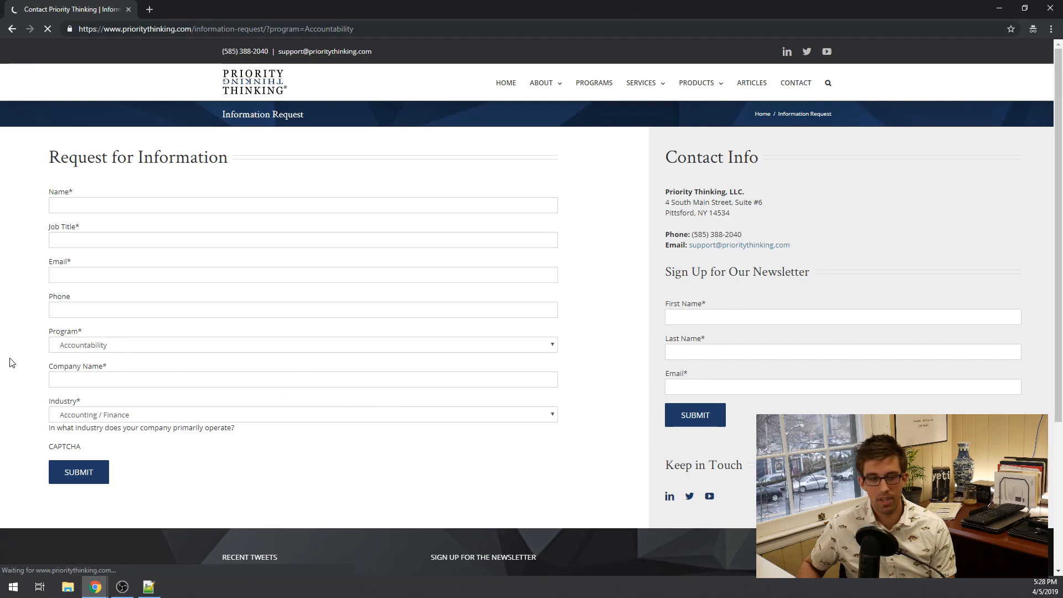
mouse_move(124, 354)
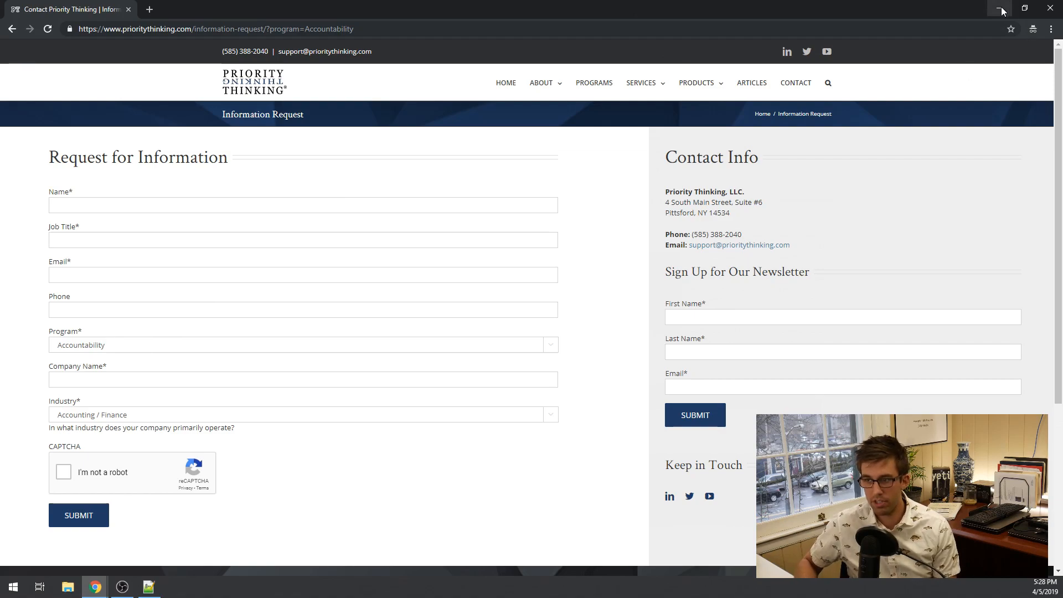
- Back in the page editor, open the contact button element's settings
click(468, 8)
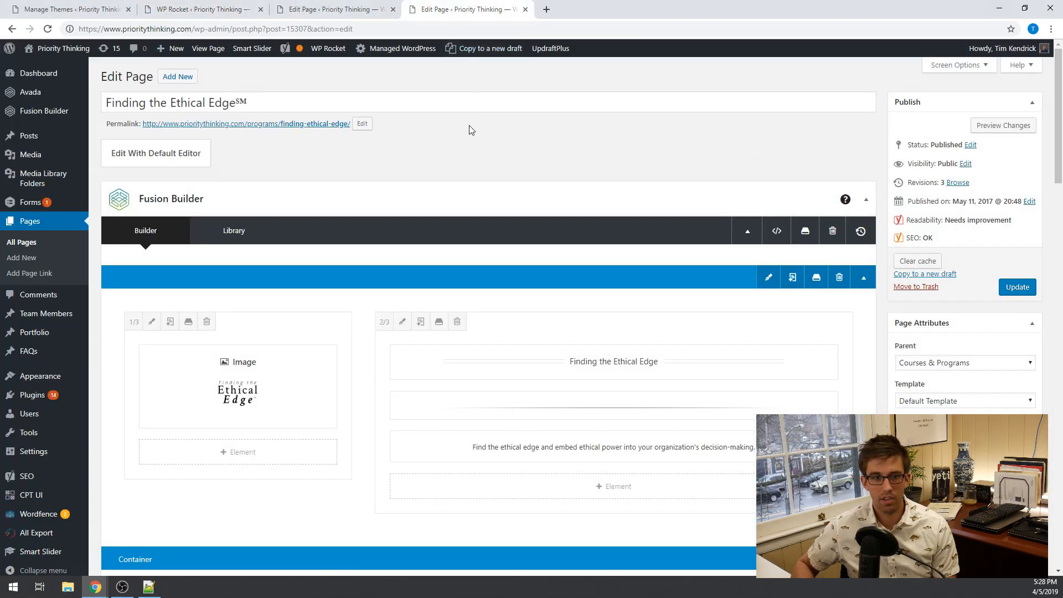
mouse_move(446, 154)
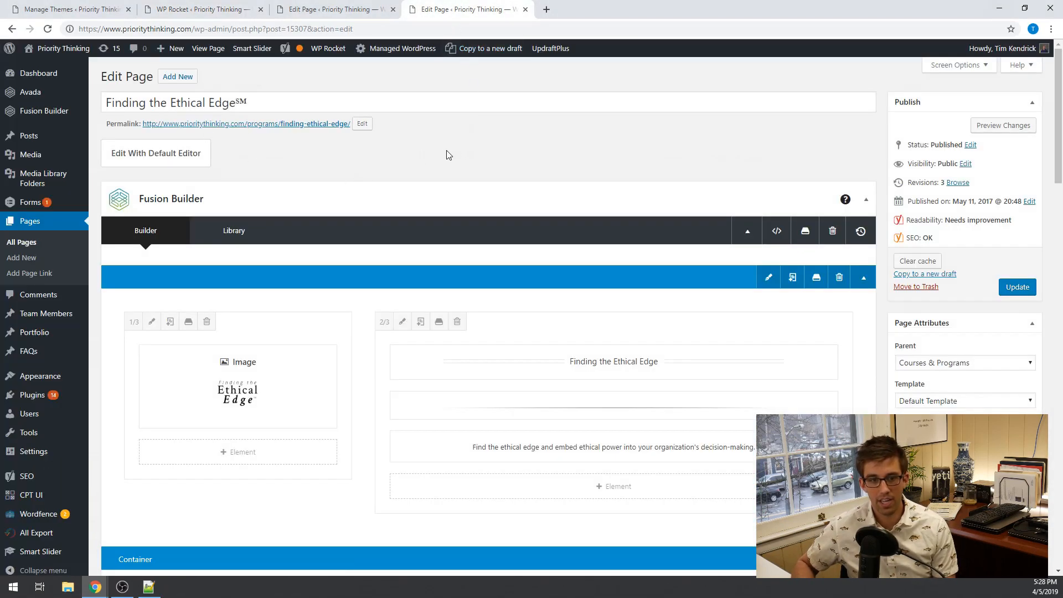
scroll(down, 3)
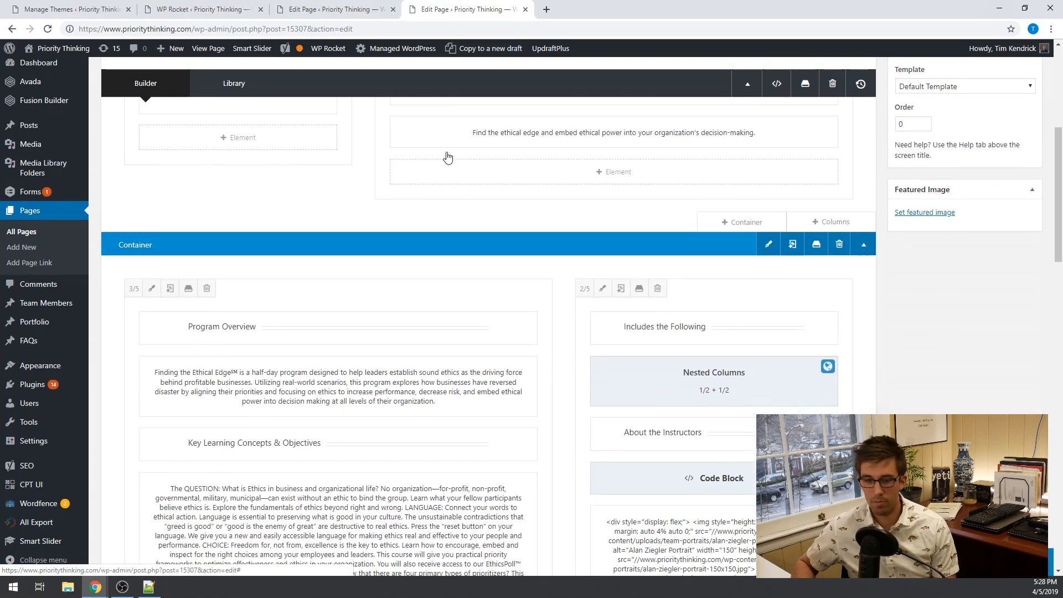
scroll(down, 3)
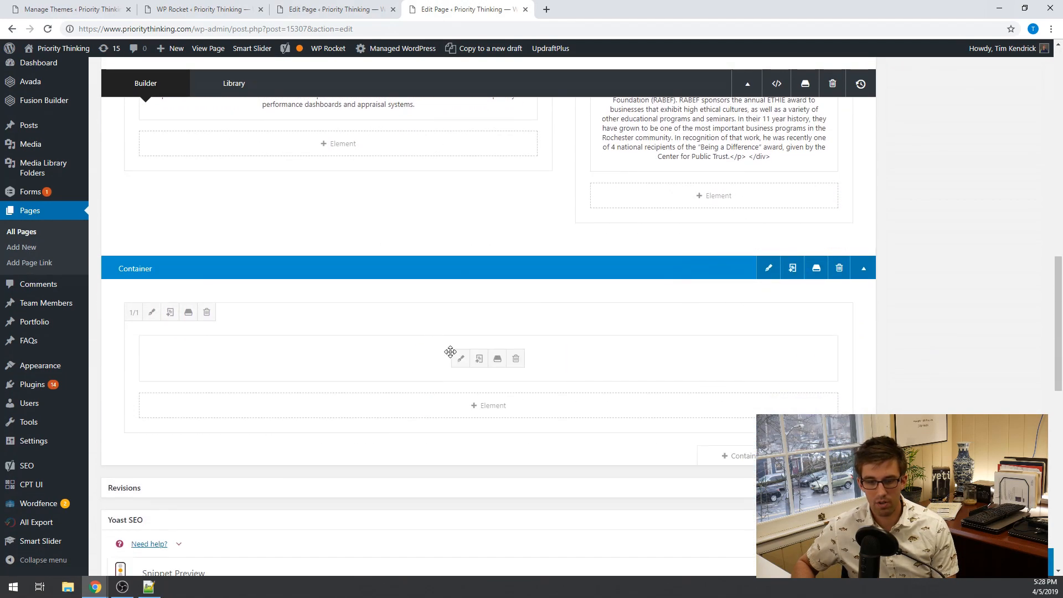
click(460, 358)
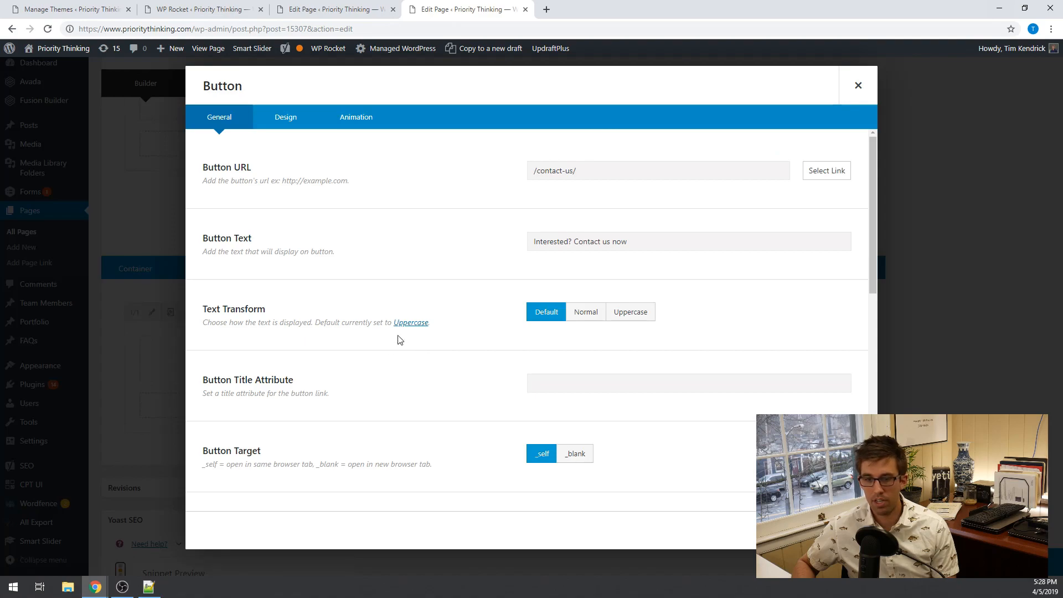
- Replace the Button URL with /information-request?program=
triple_click(553, 170)
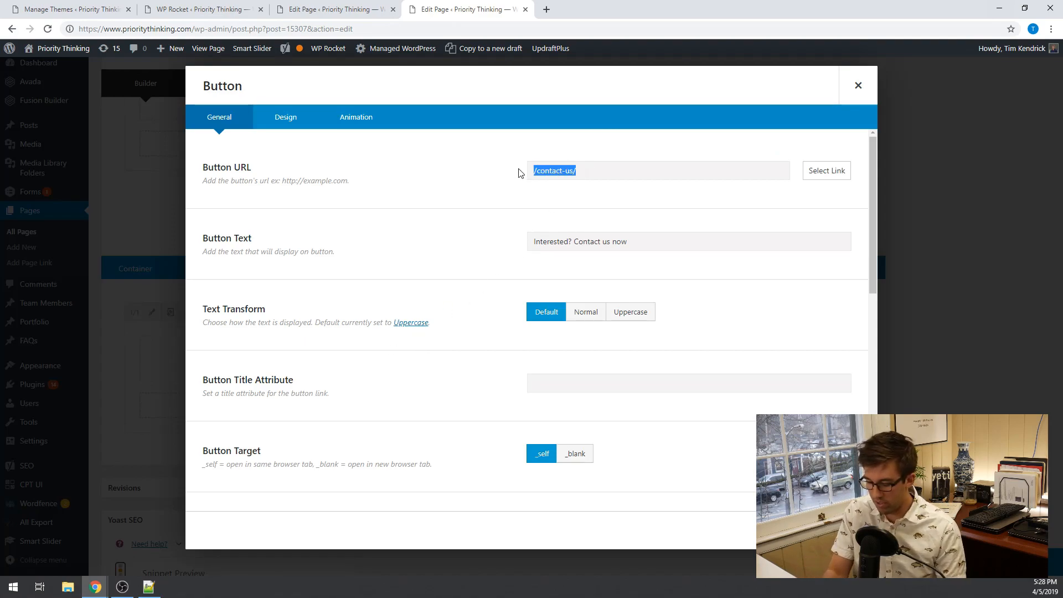
text(/informa)
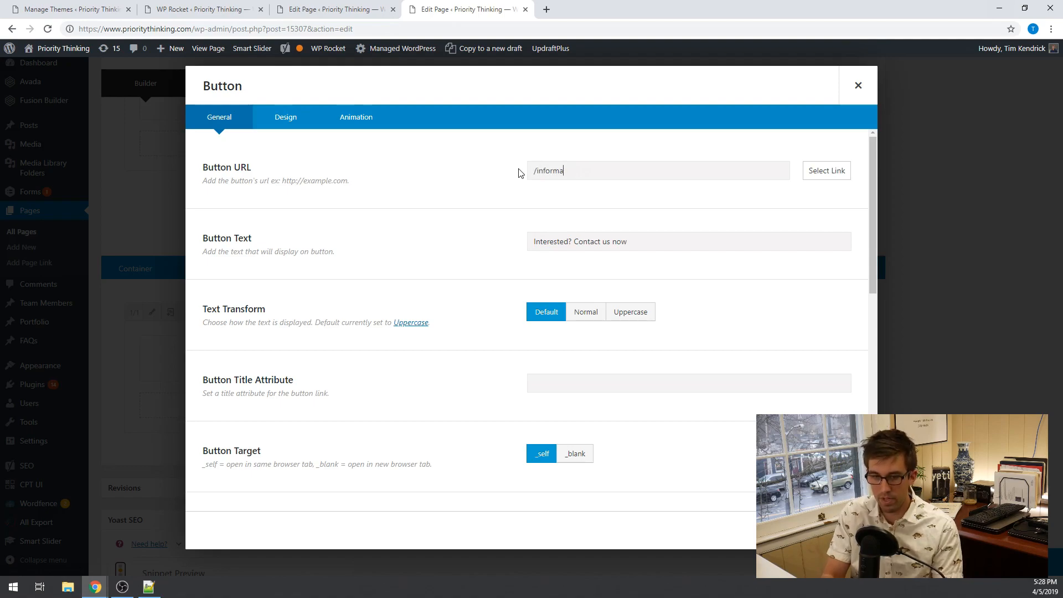
text(tion-)
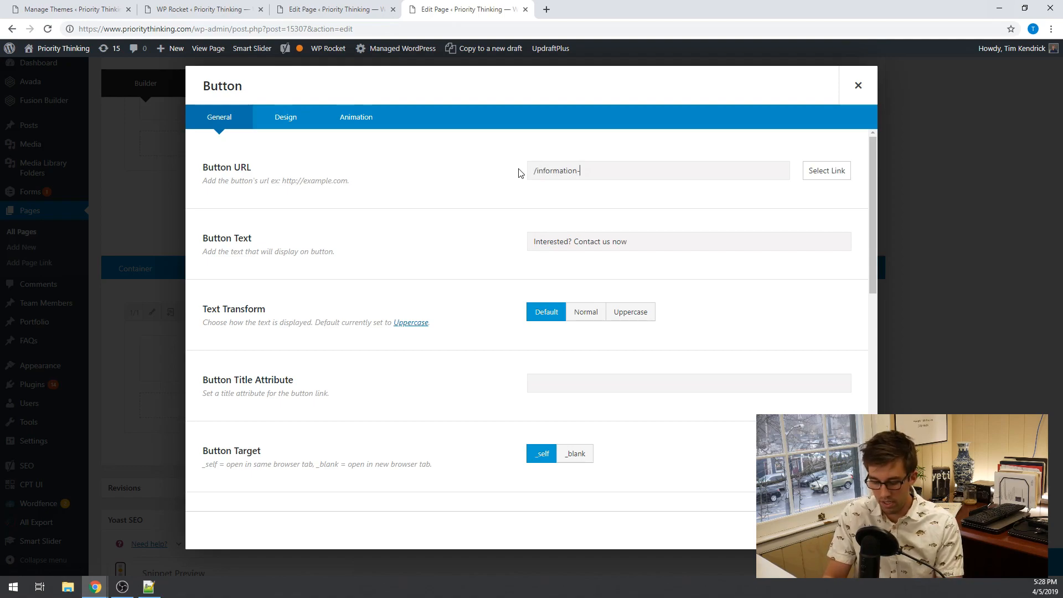
text(request?)
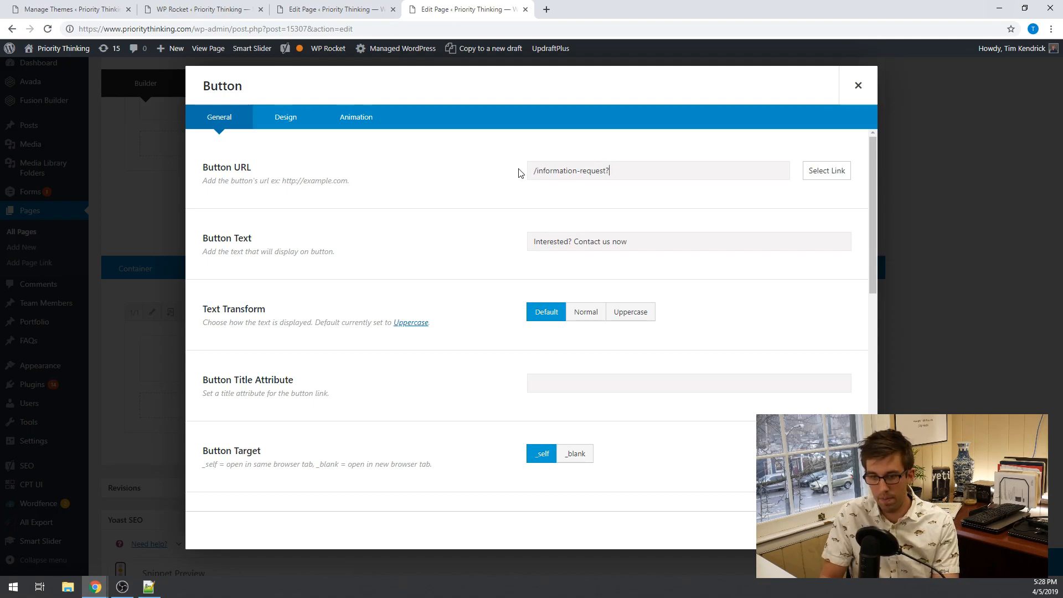
text(pr)
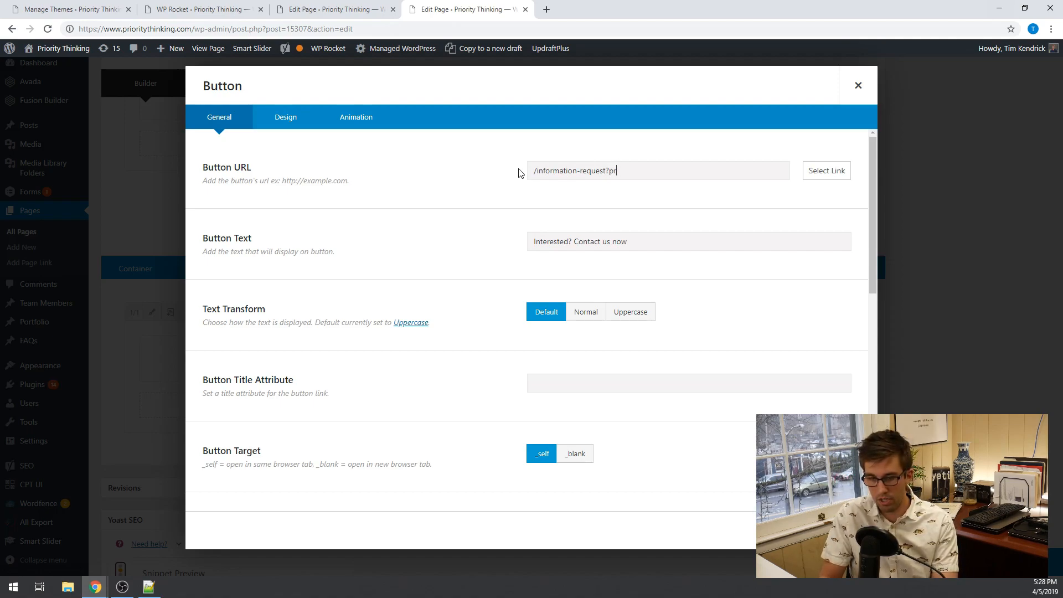
text(ogram)
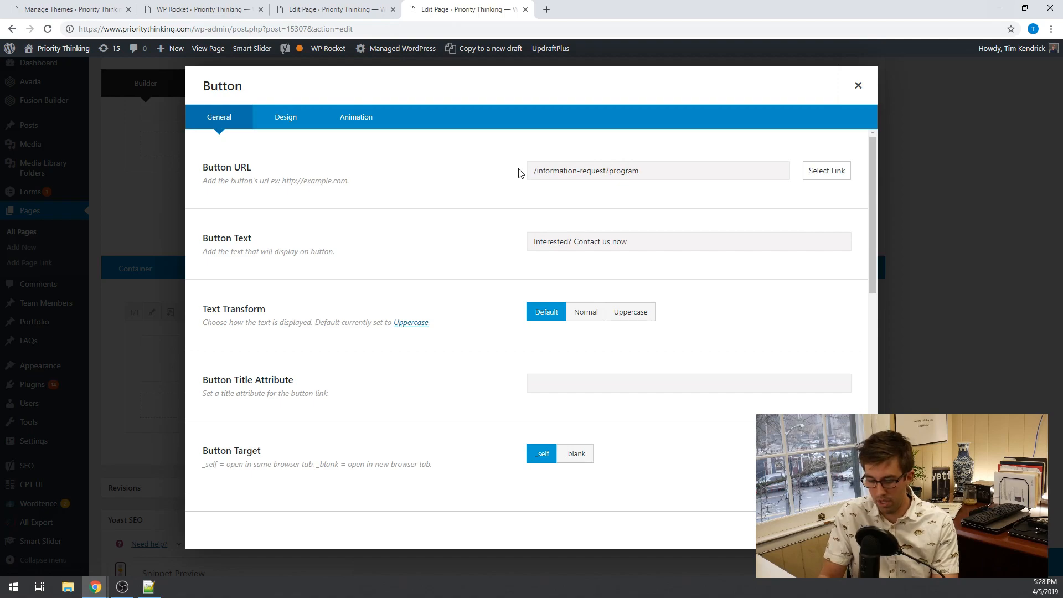
text(=Accountability)
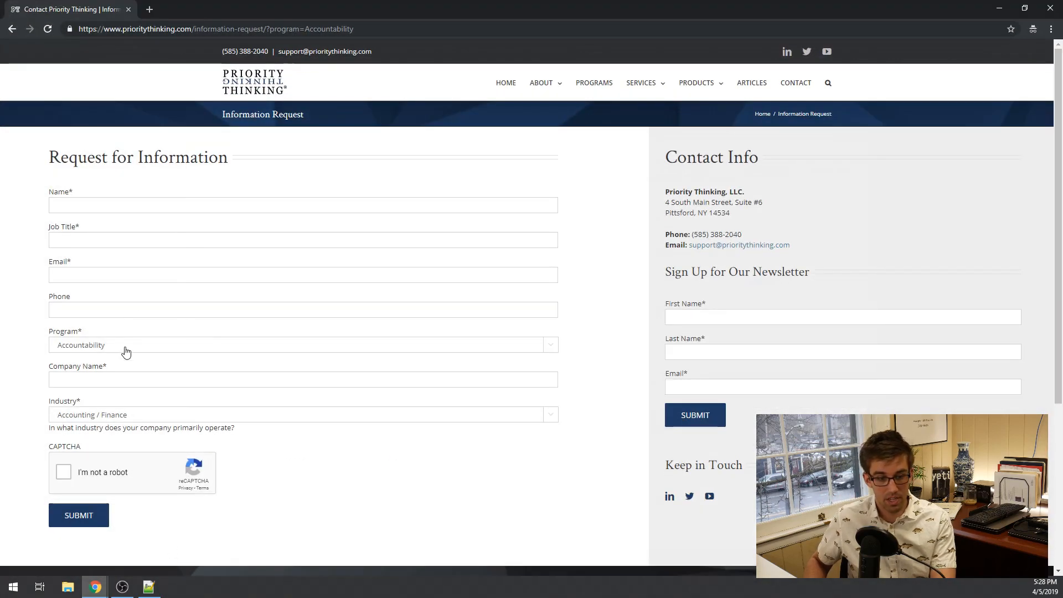
click(302, 344)
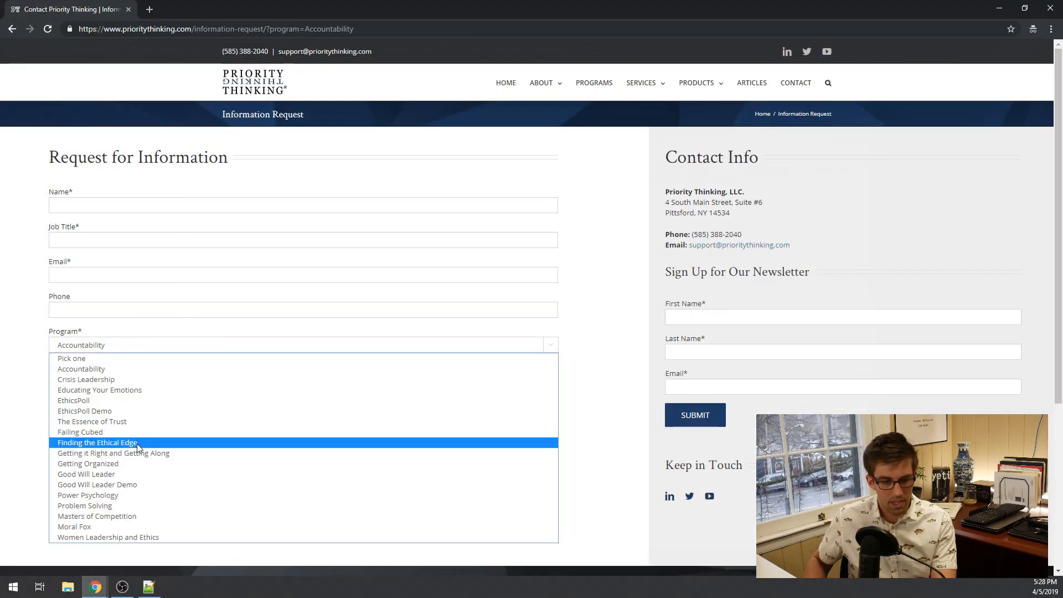
mouse_move(183, 452)
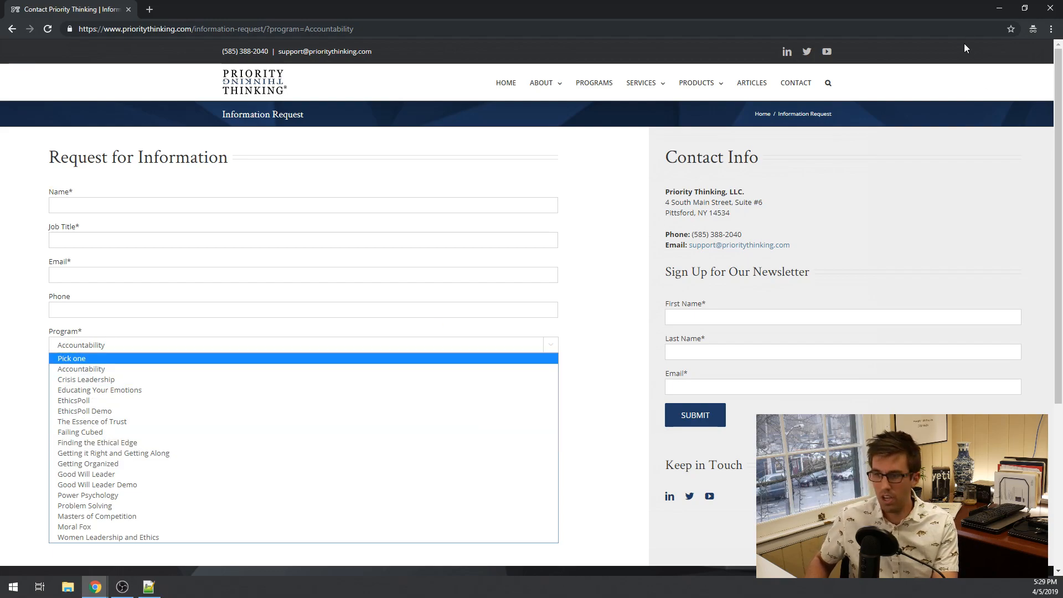
click(81, 369)
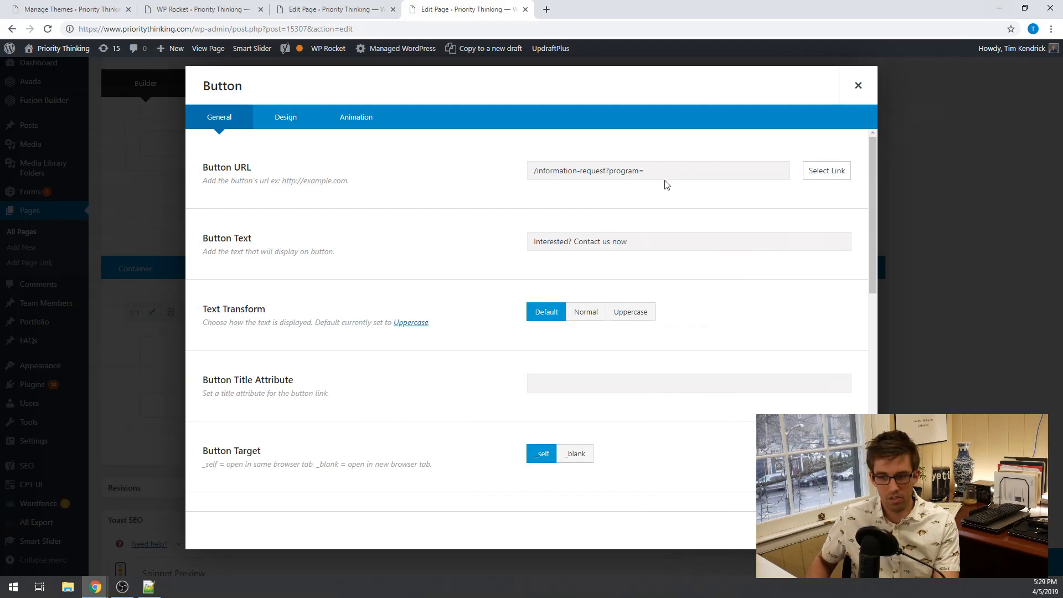
- Complete the Button URL with program=Finding%20the%20Ethical%20Edge and save the button
text(Finding)
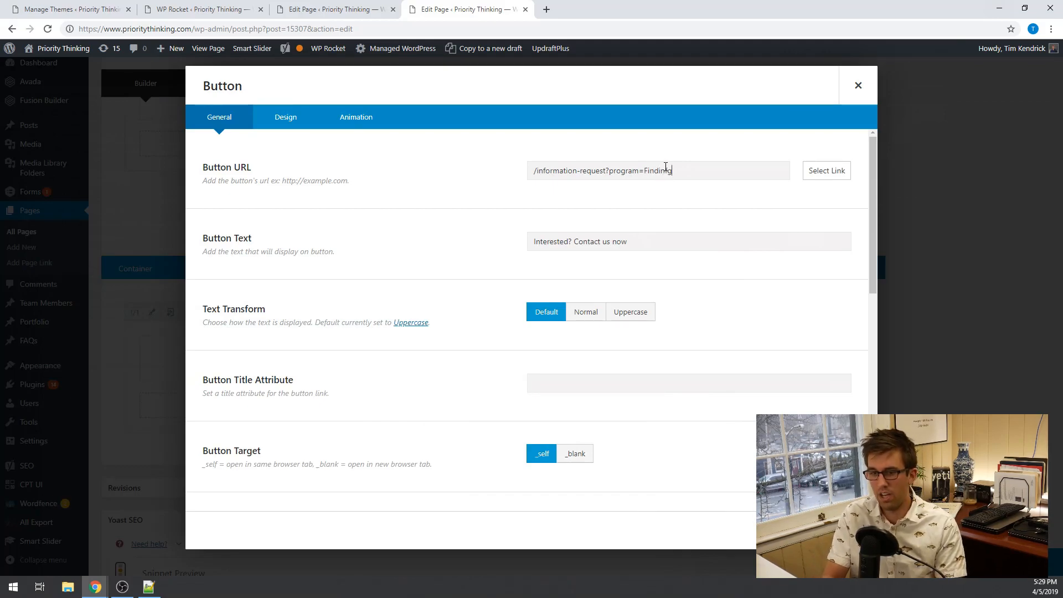
key(Backspace)
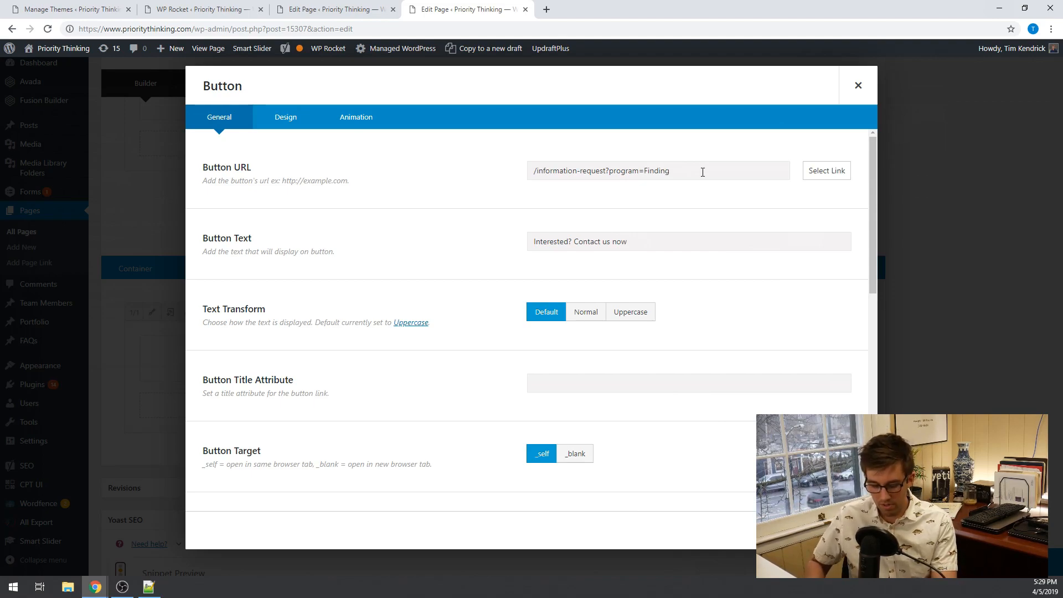
text(%20the%20Ethical)
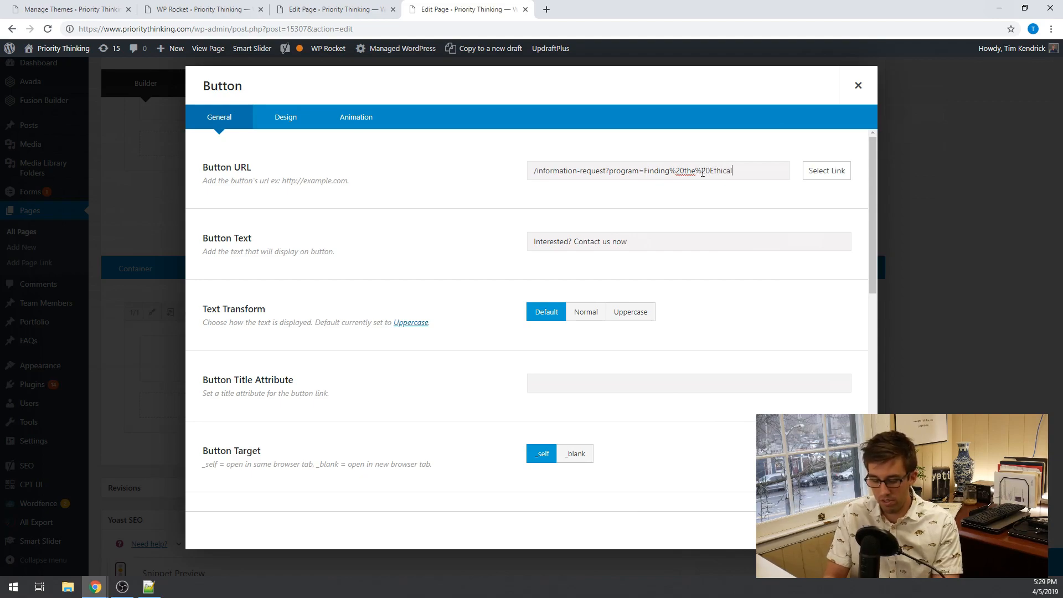
text(%20Edge)
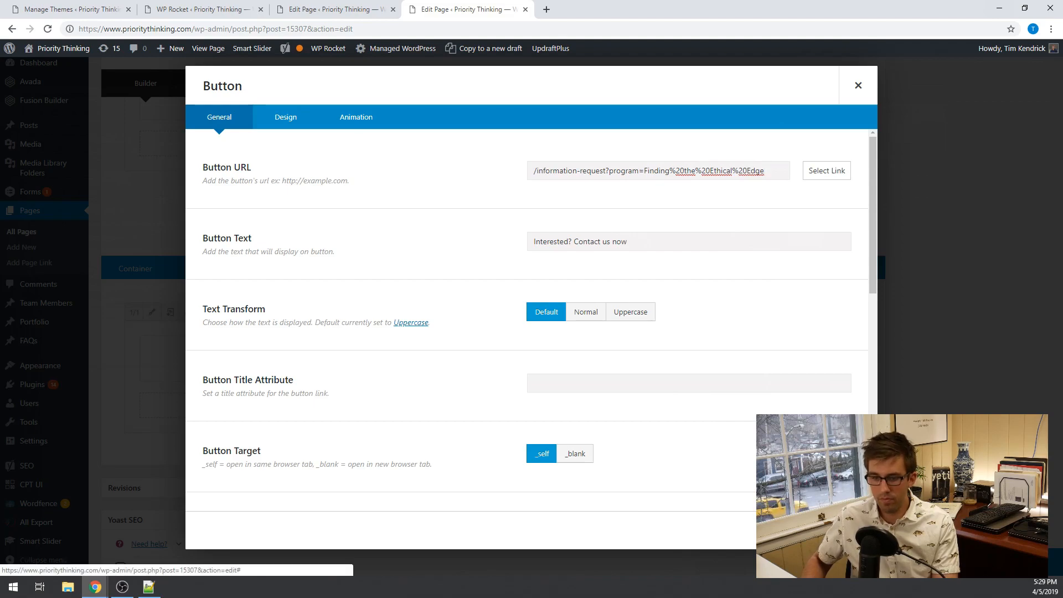
click(858, 85)
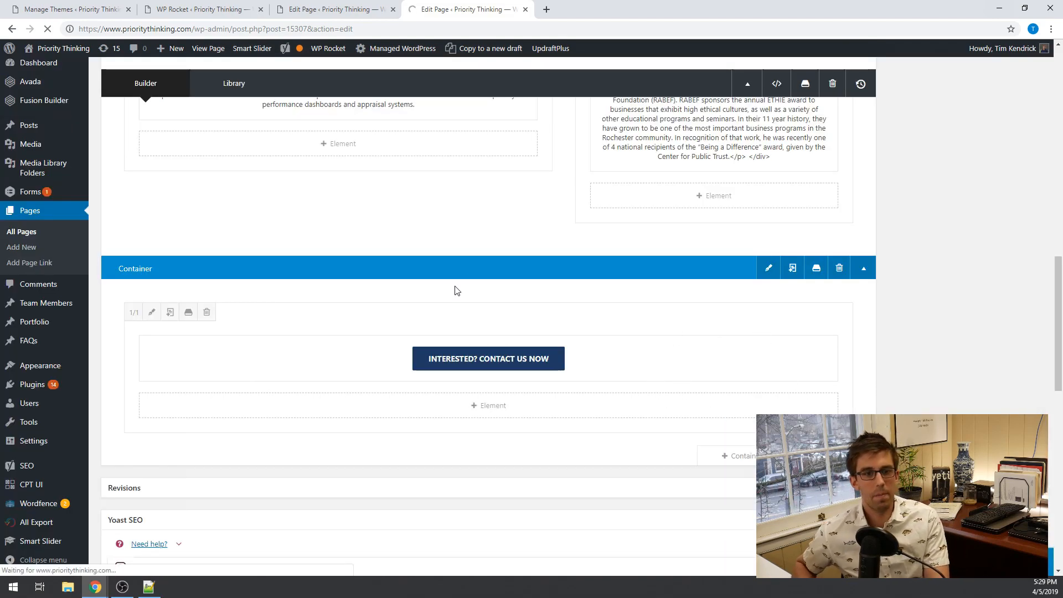
mouse_move(392, 317)
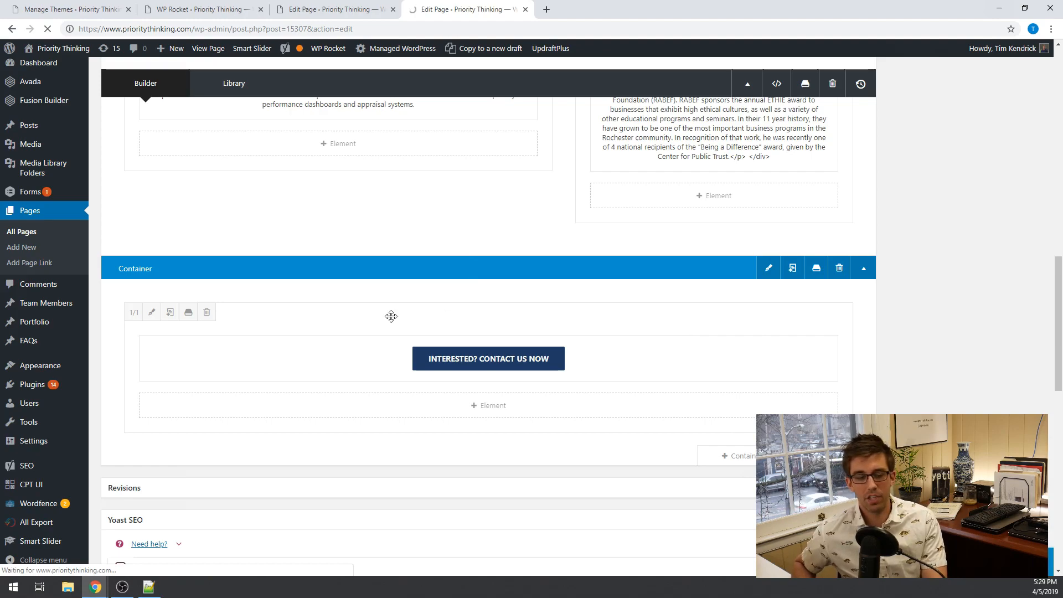
mouse_move(95, 586)
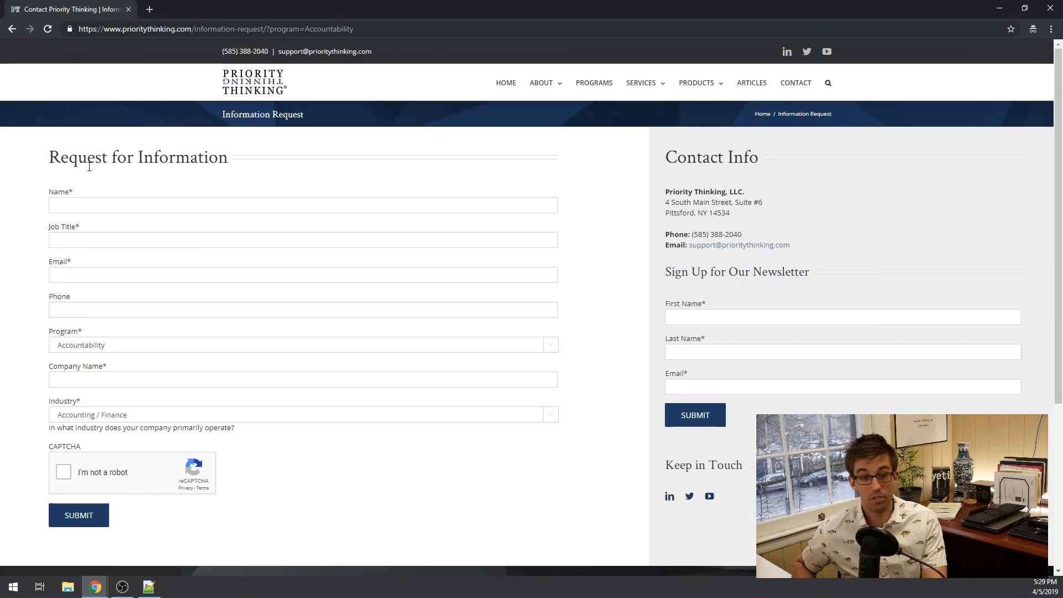
mouse_move(100, 121)
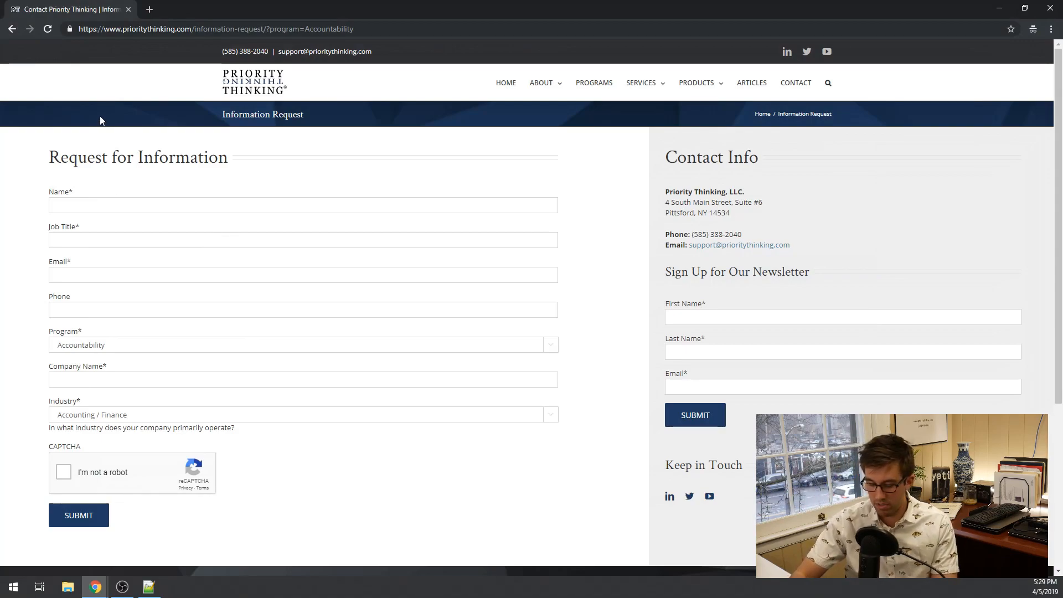
- Update the Finding the Ethical Edge page
key(F12)
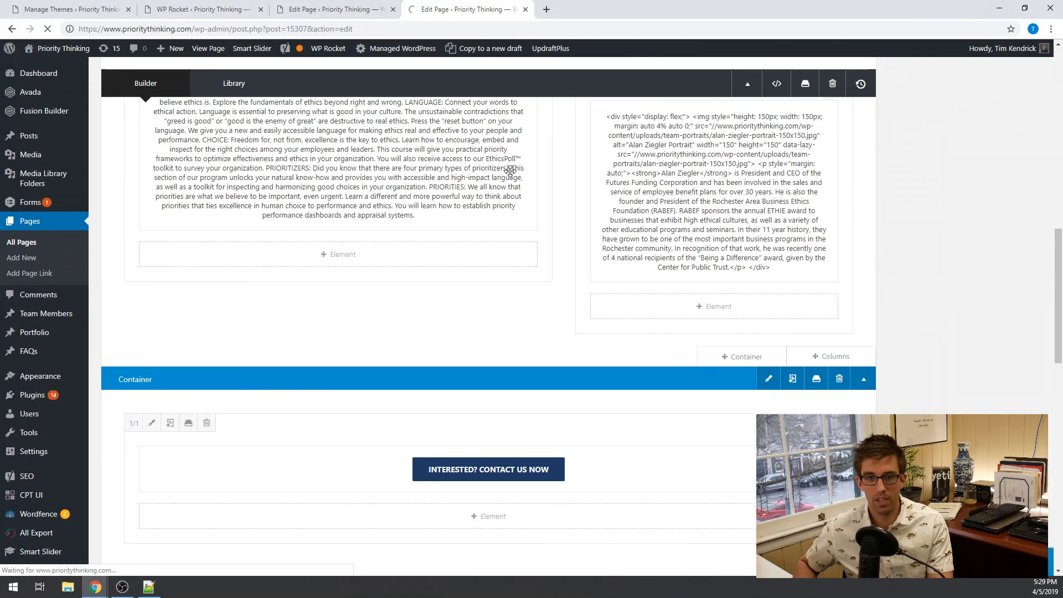
scroll(up, 3)
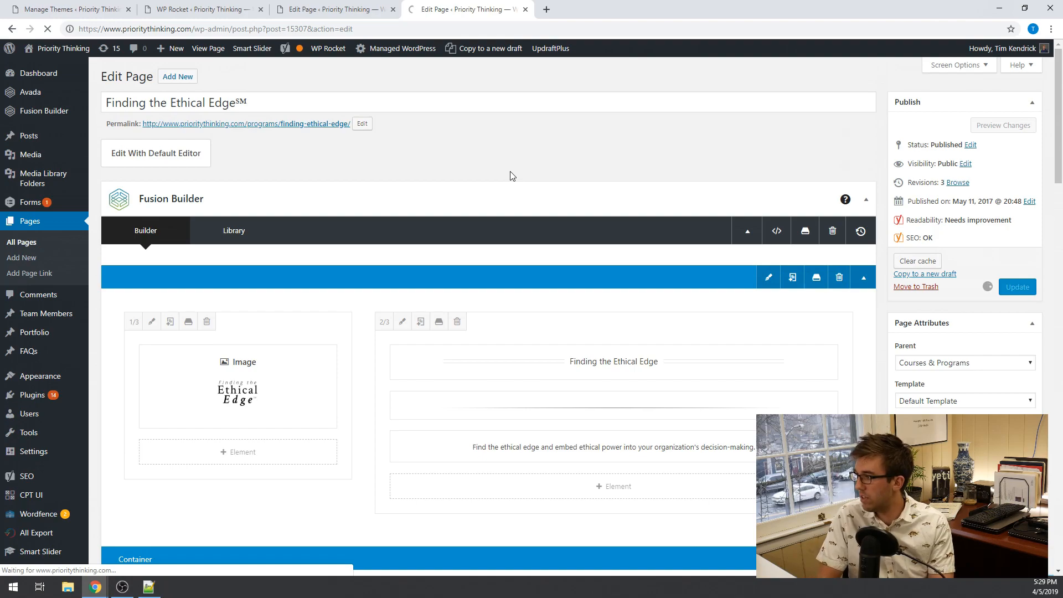
click(1017, 286)
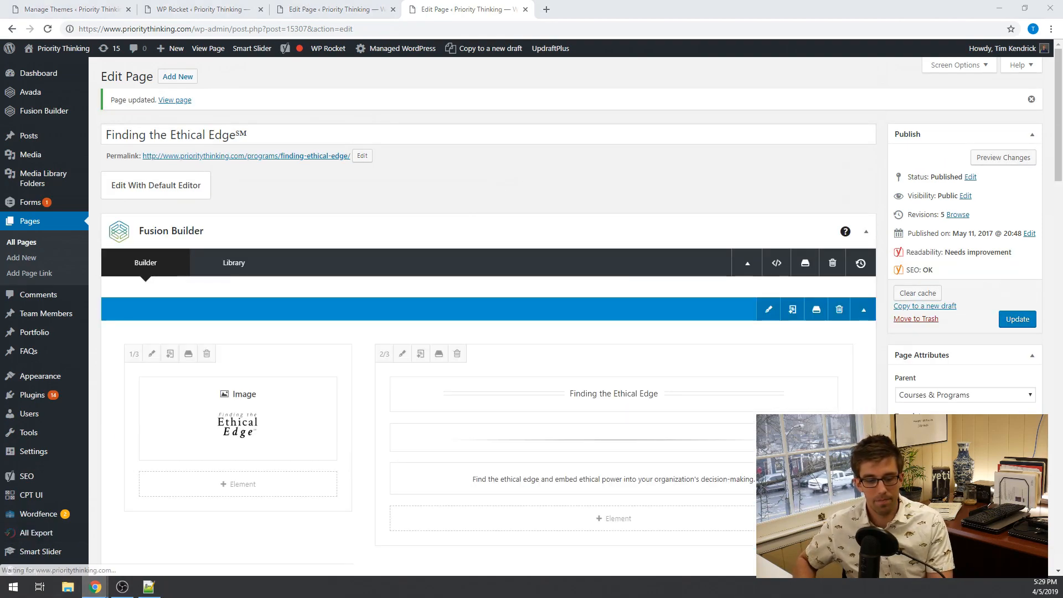
mouse_move(94, 586)
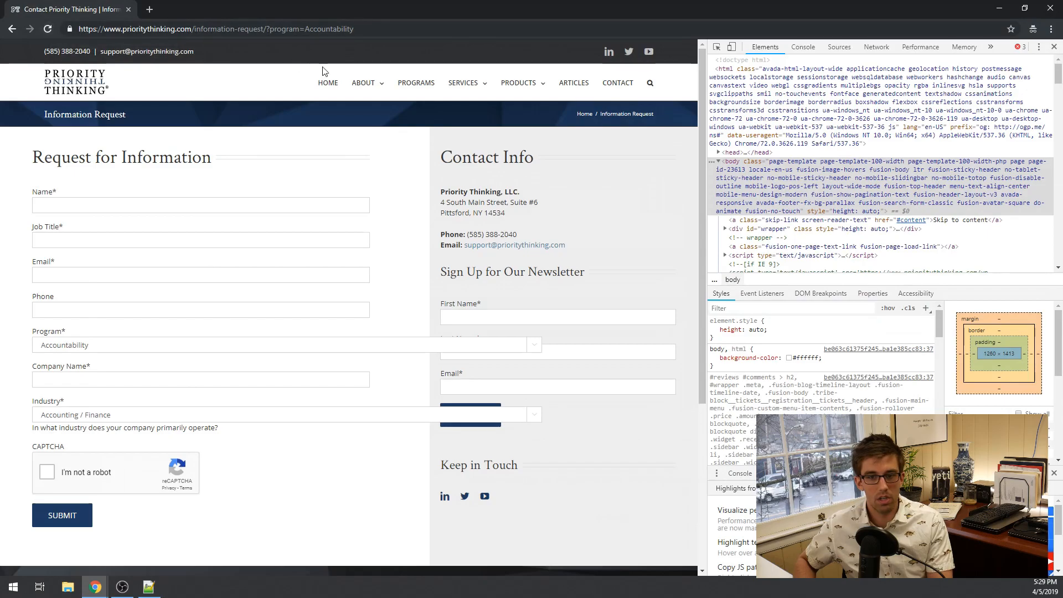
- Follow Finding the Ethical Edge's contact link and check the Program dropdown's preselected value
right_click(48, 28)
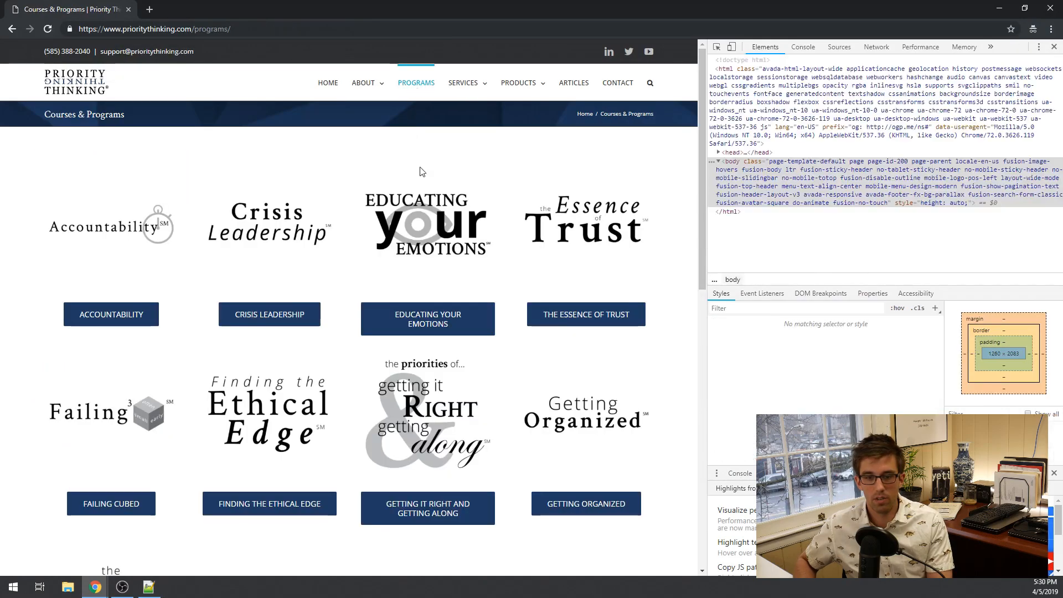
scroll(down, 3)
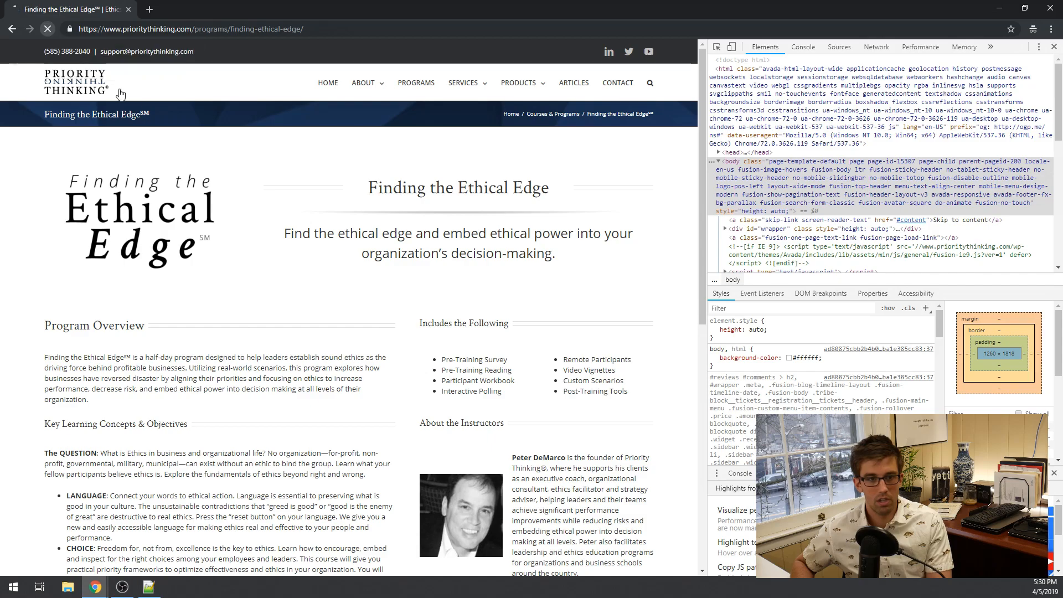
scroll(down, 3)
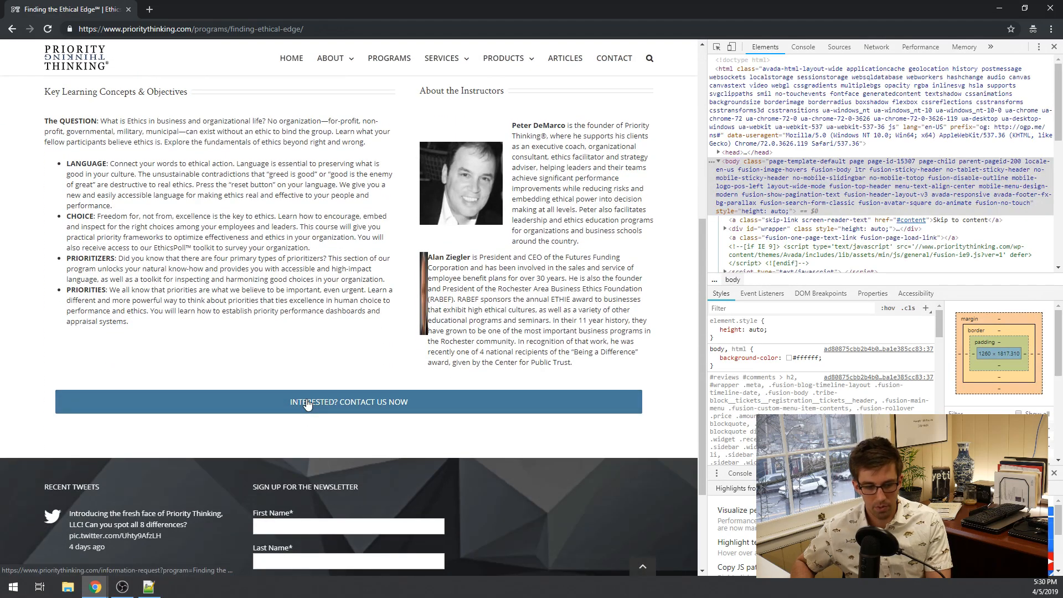
click(348, 401)
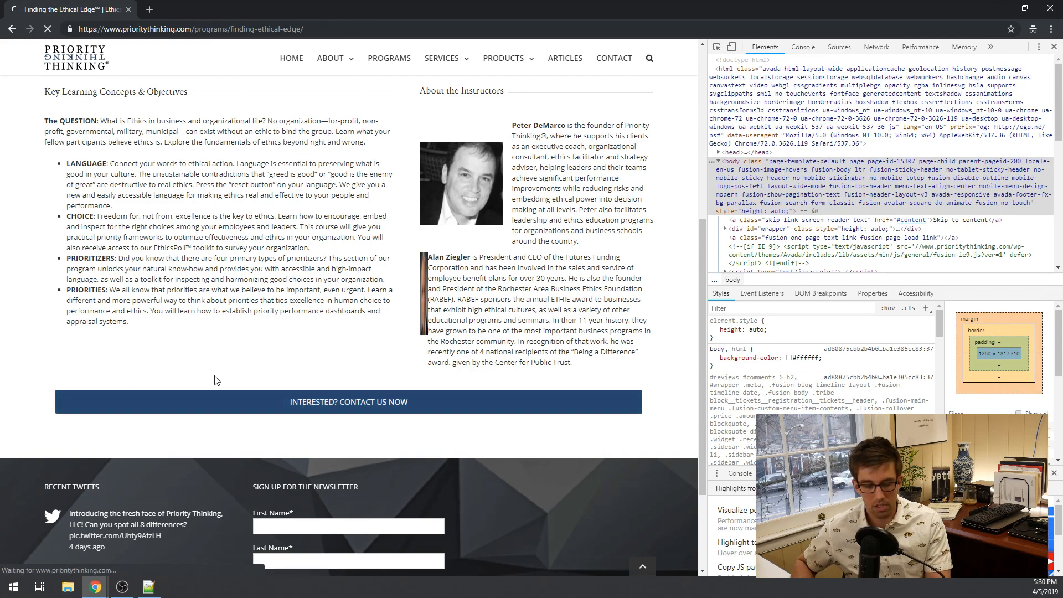
click(348, 401)
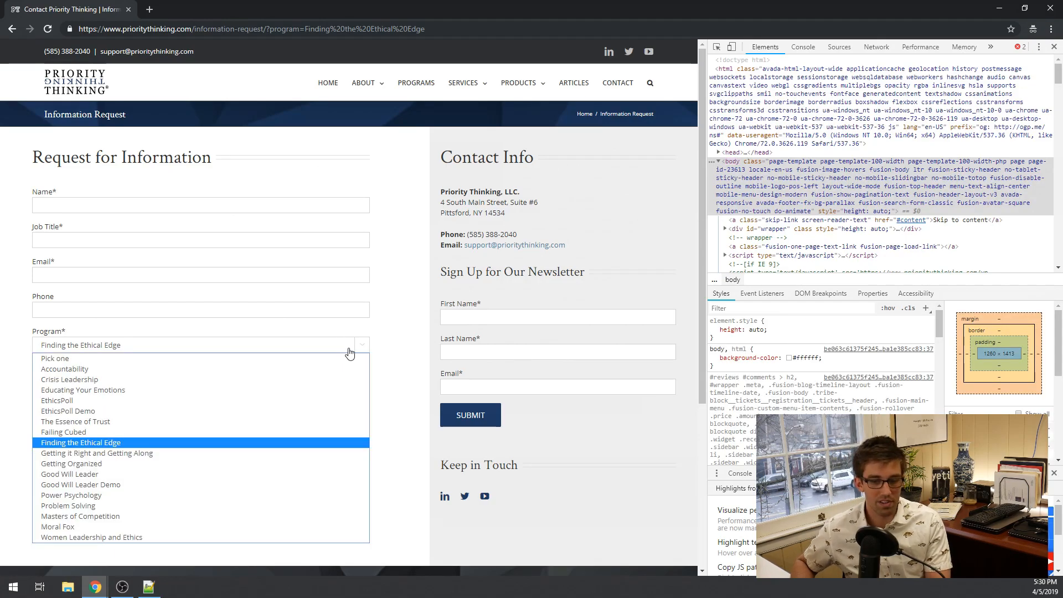
click(81, 442)
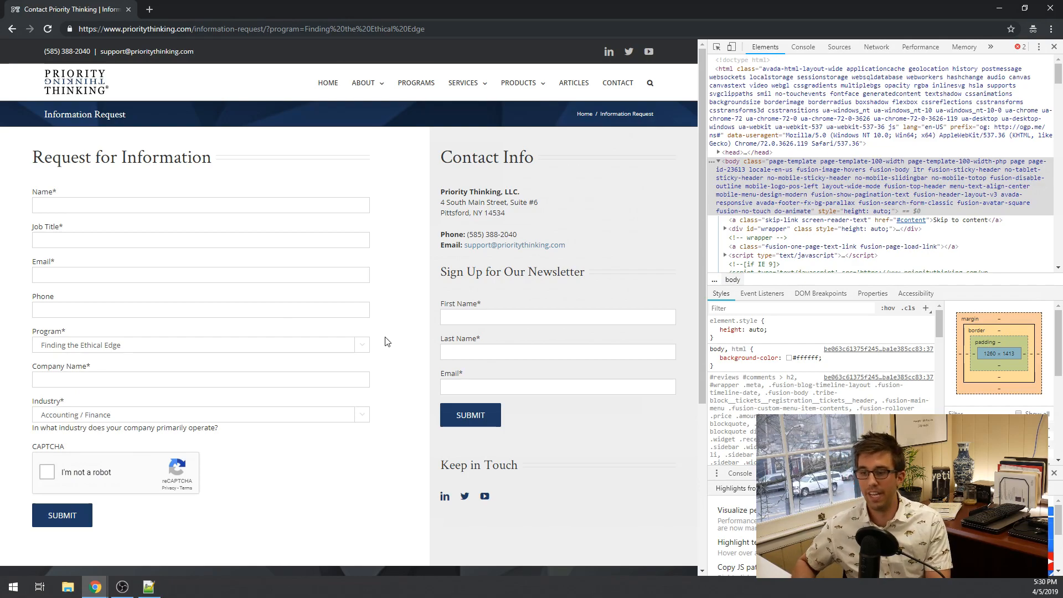